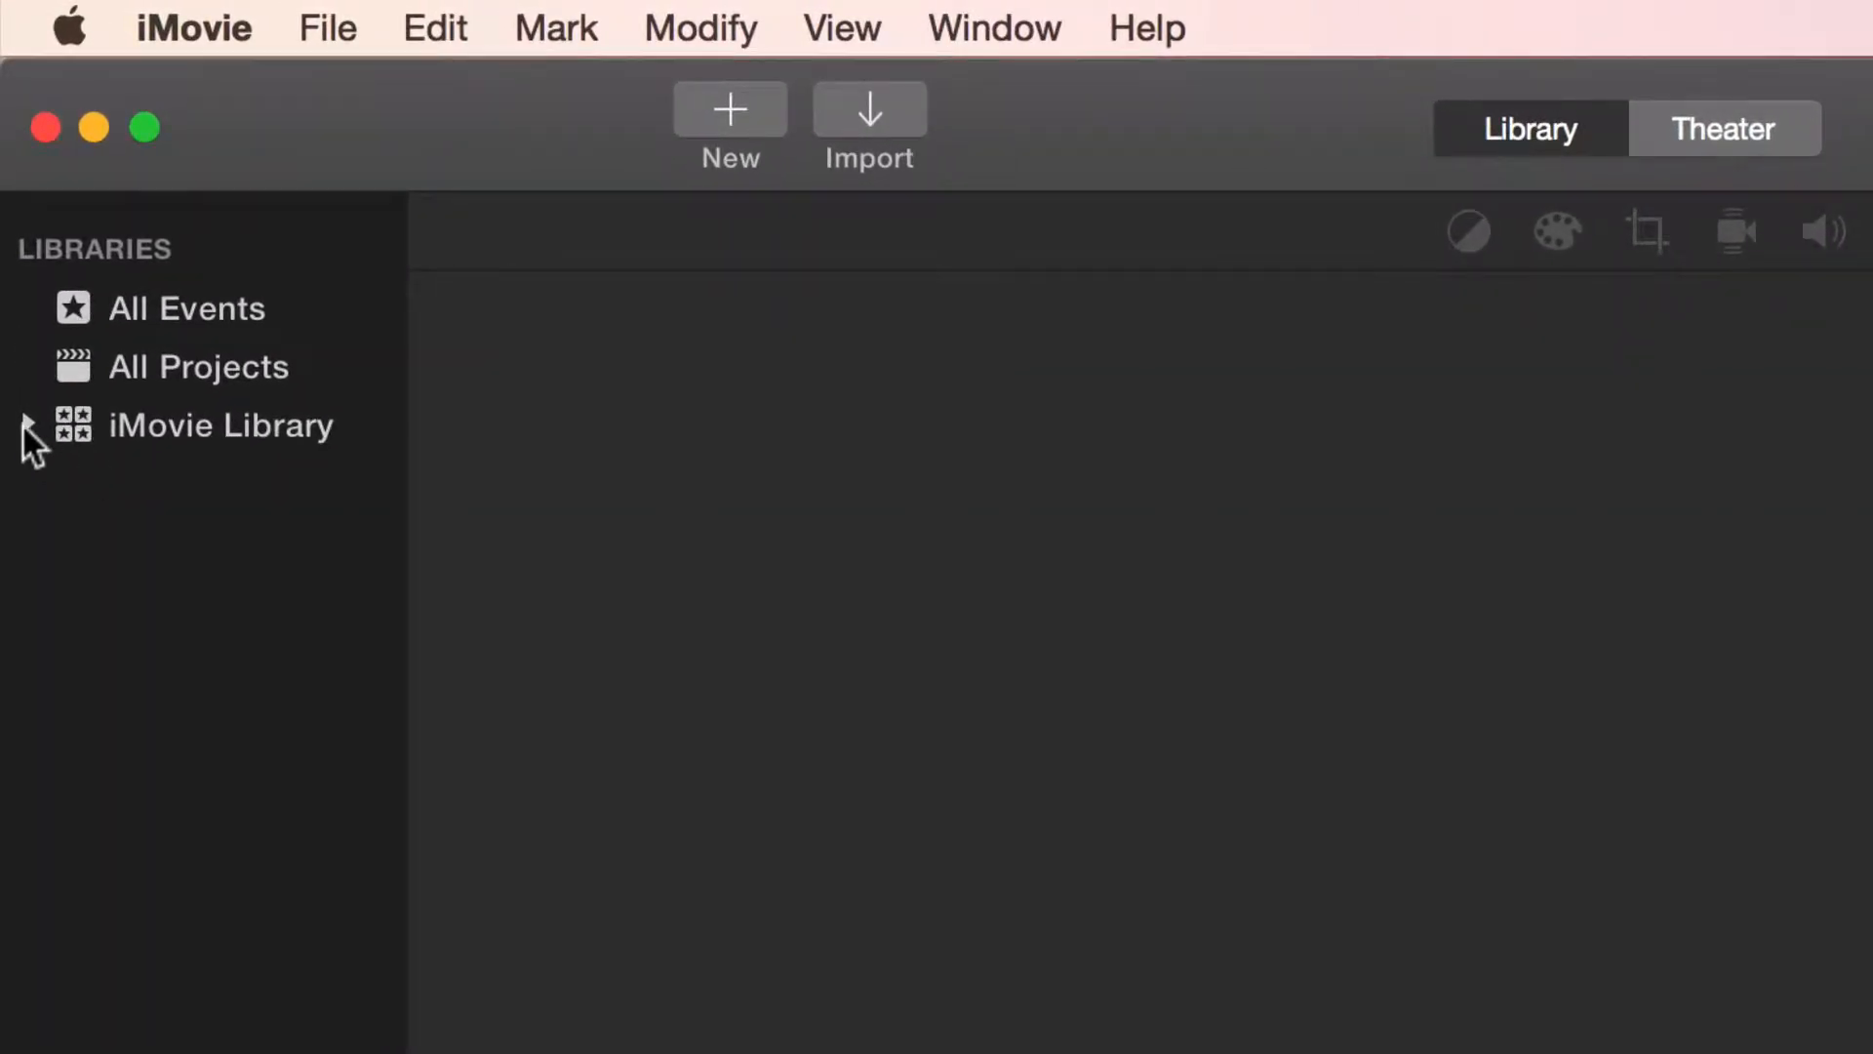
Step: Expand iMovie Library and its 2015 folder, then show the 3-29-15 event's clips
{"action": "left_click", "coordinate": [24, 423]}
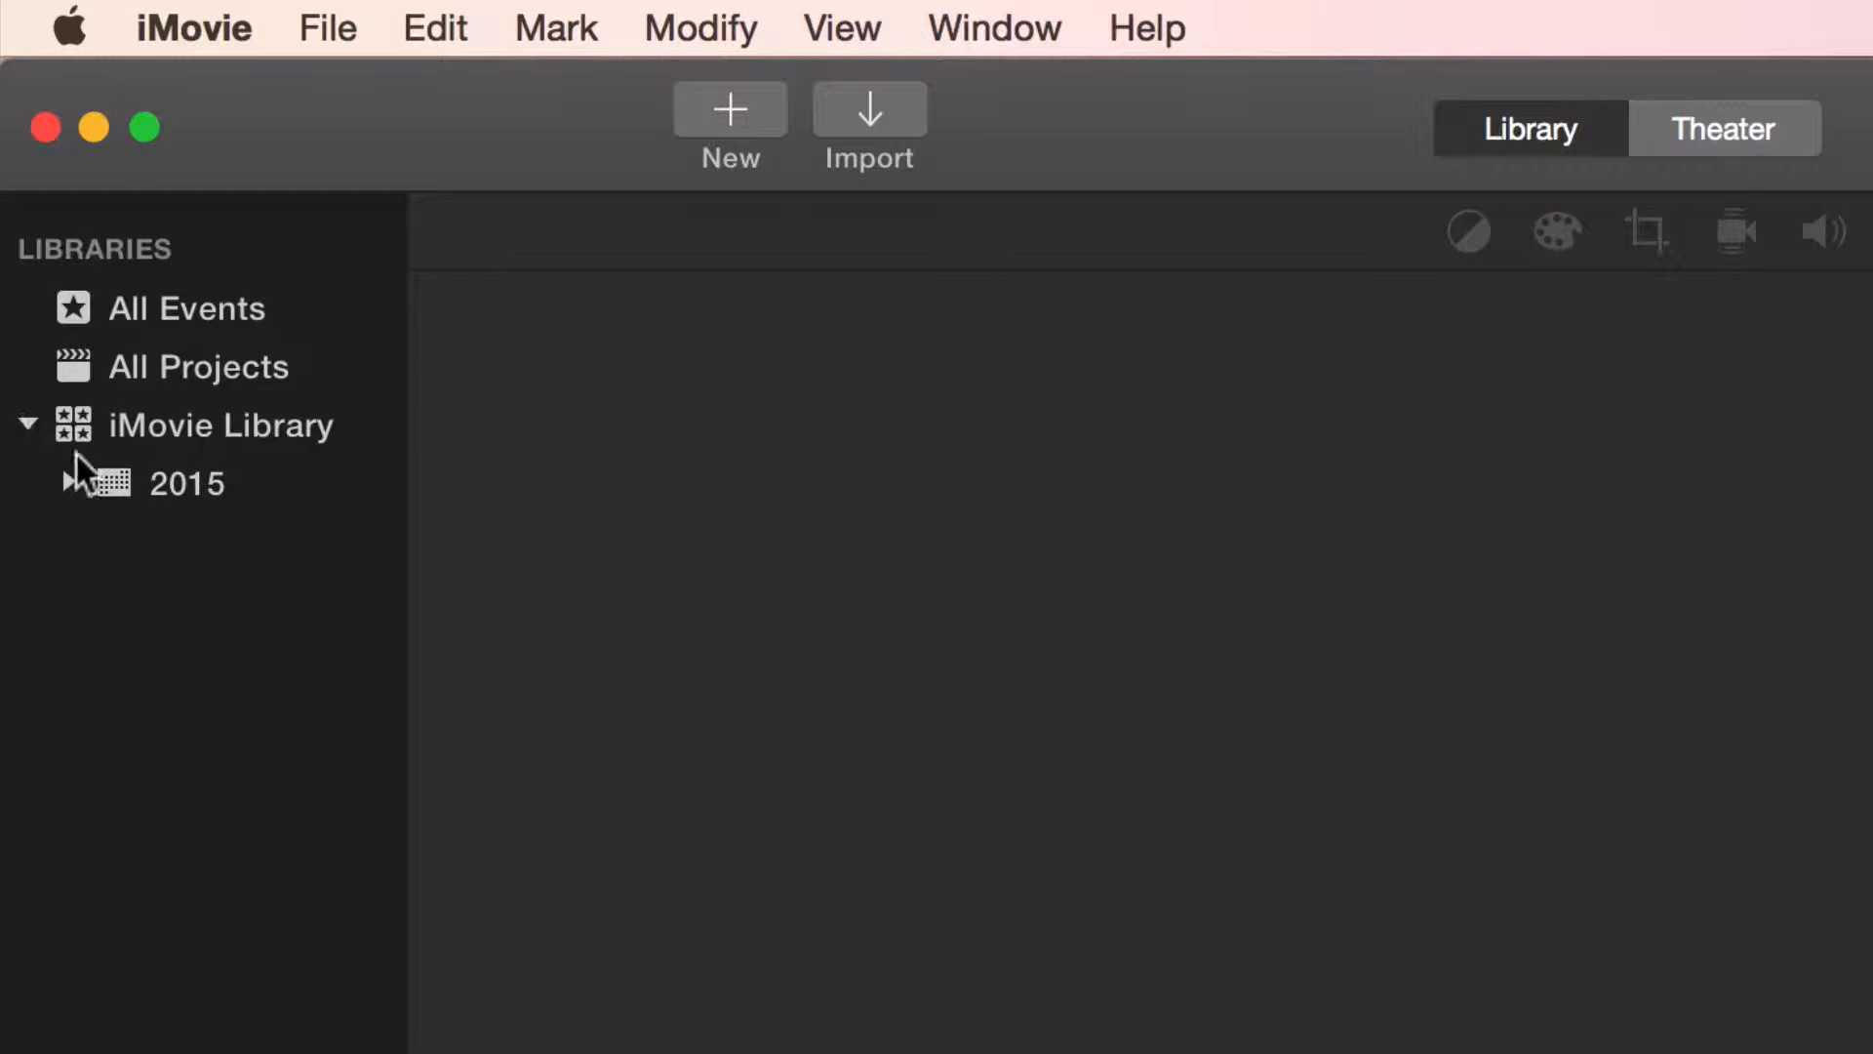
{"action": "left_click", "coordinate": [72, 482]}
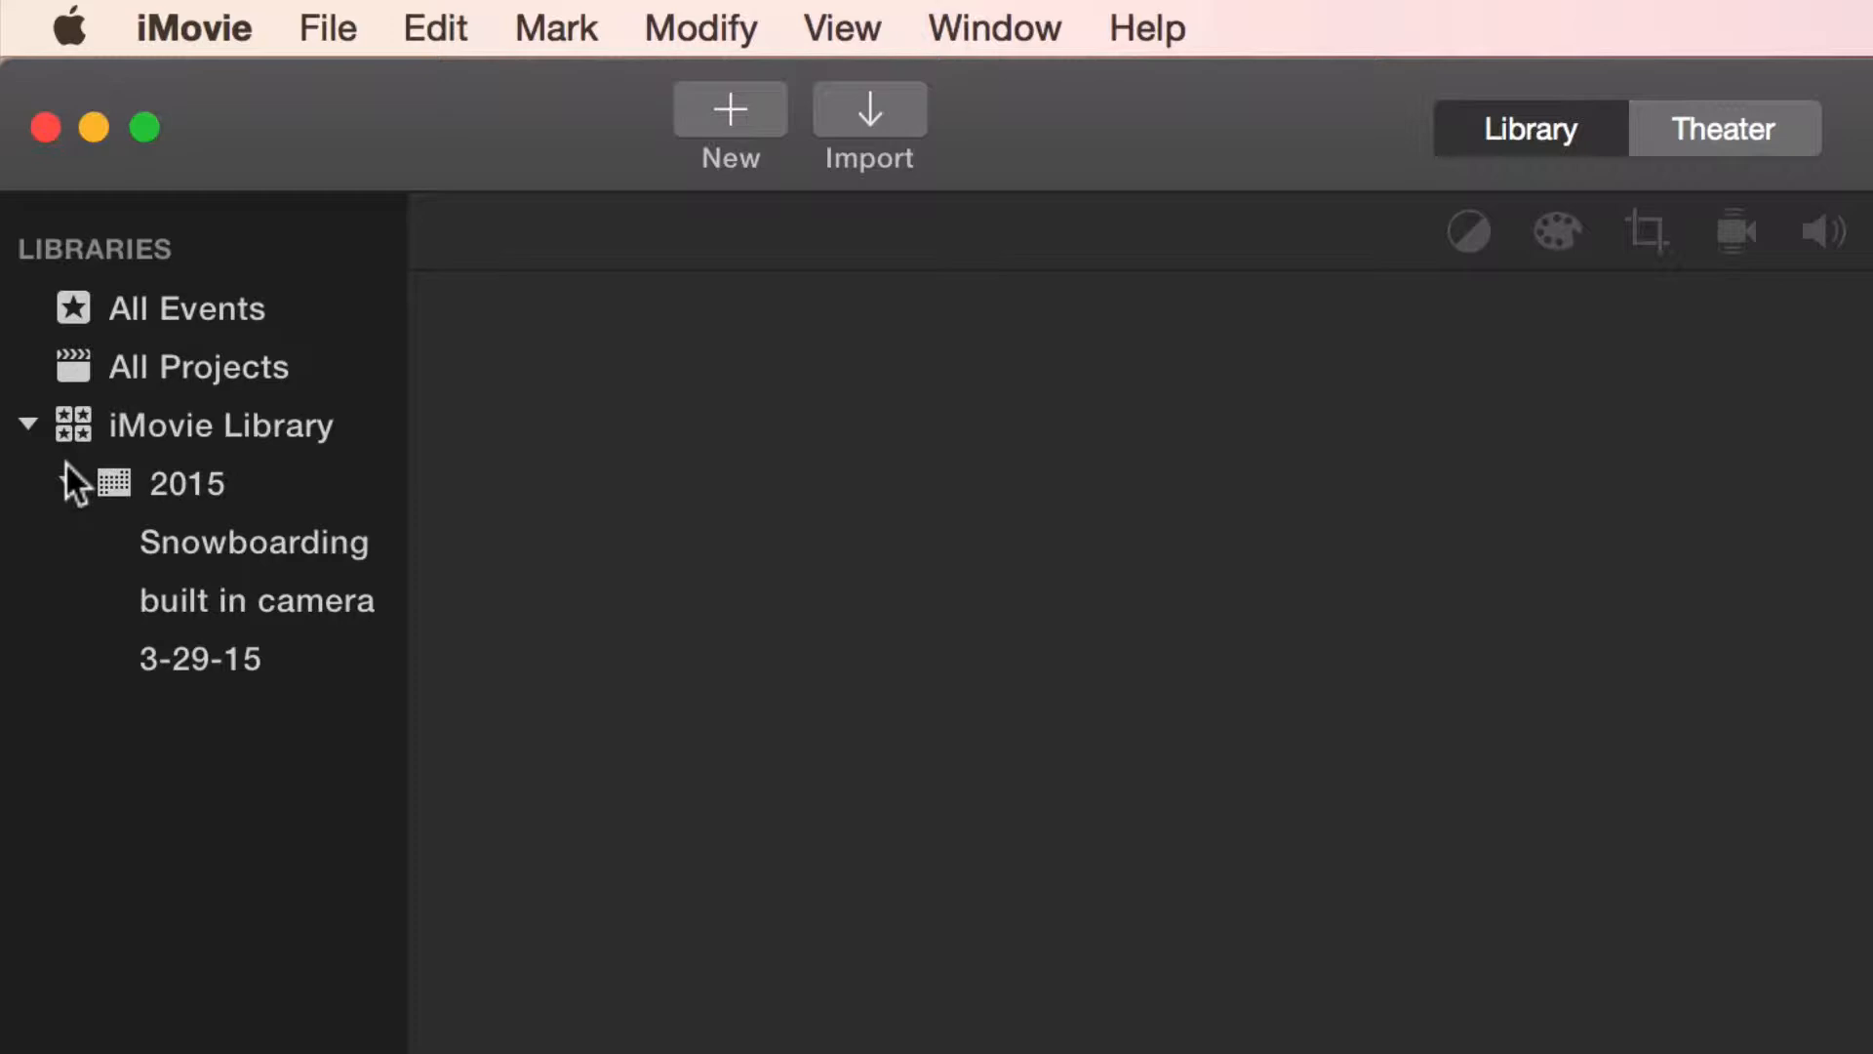
{"action": "left_click", "coordinate": [70, 482]}
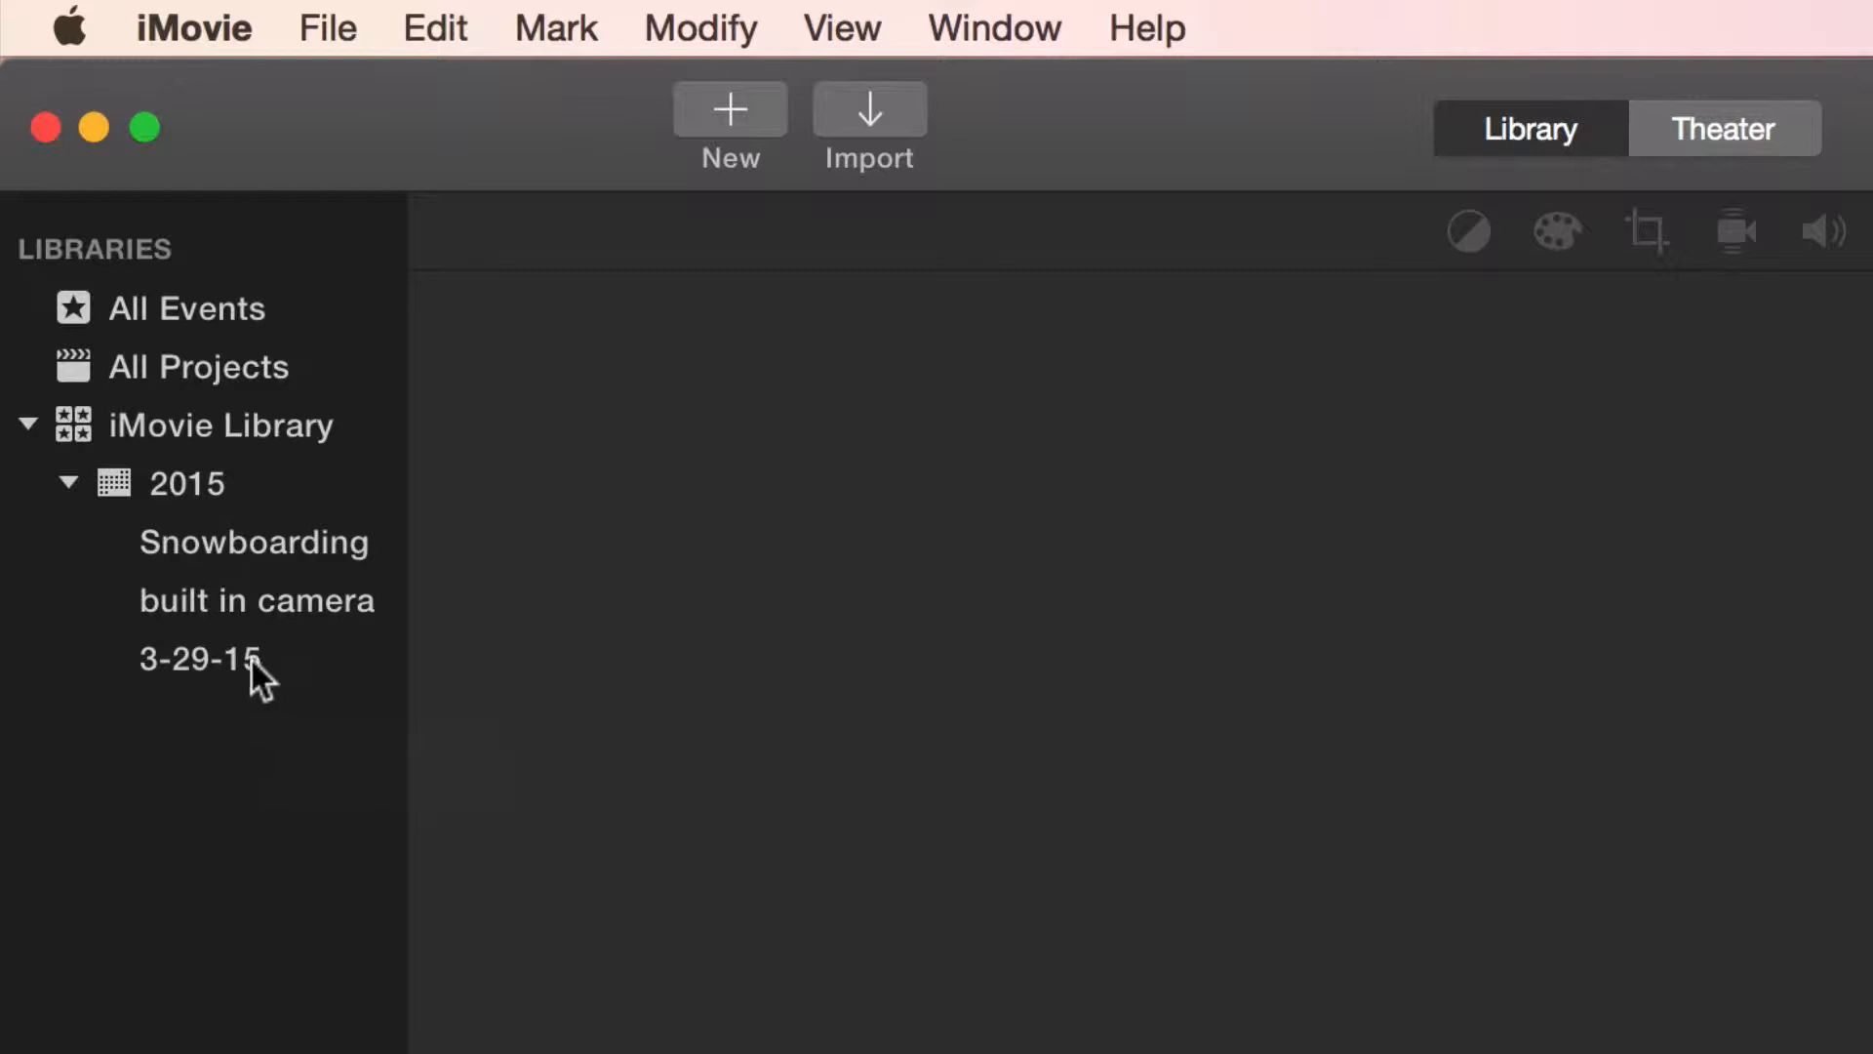
{"action": "left_click", "coordinate": [197, 658]}
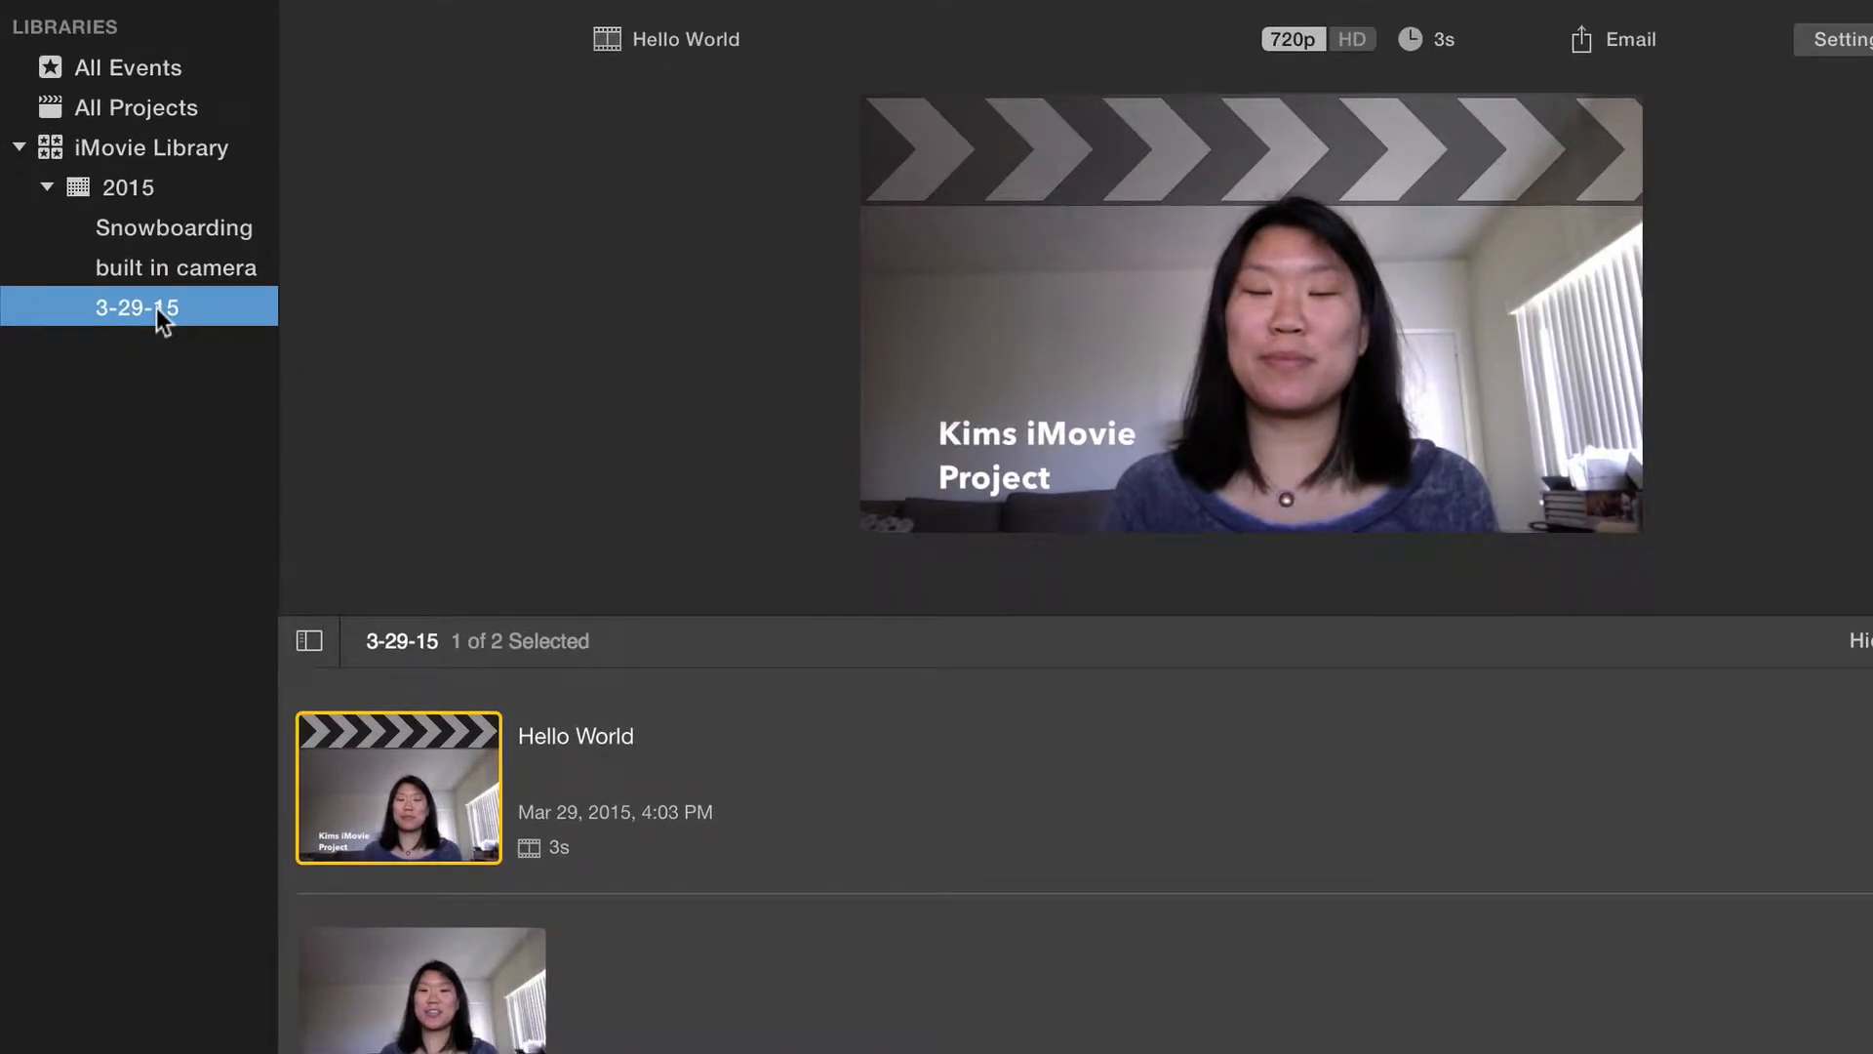
Step: Rename the 3-29-15 event to 'Hello World'
{"action": "double_click", "coordinate": [137, 306]}
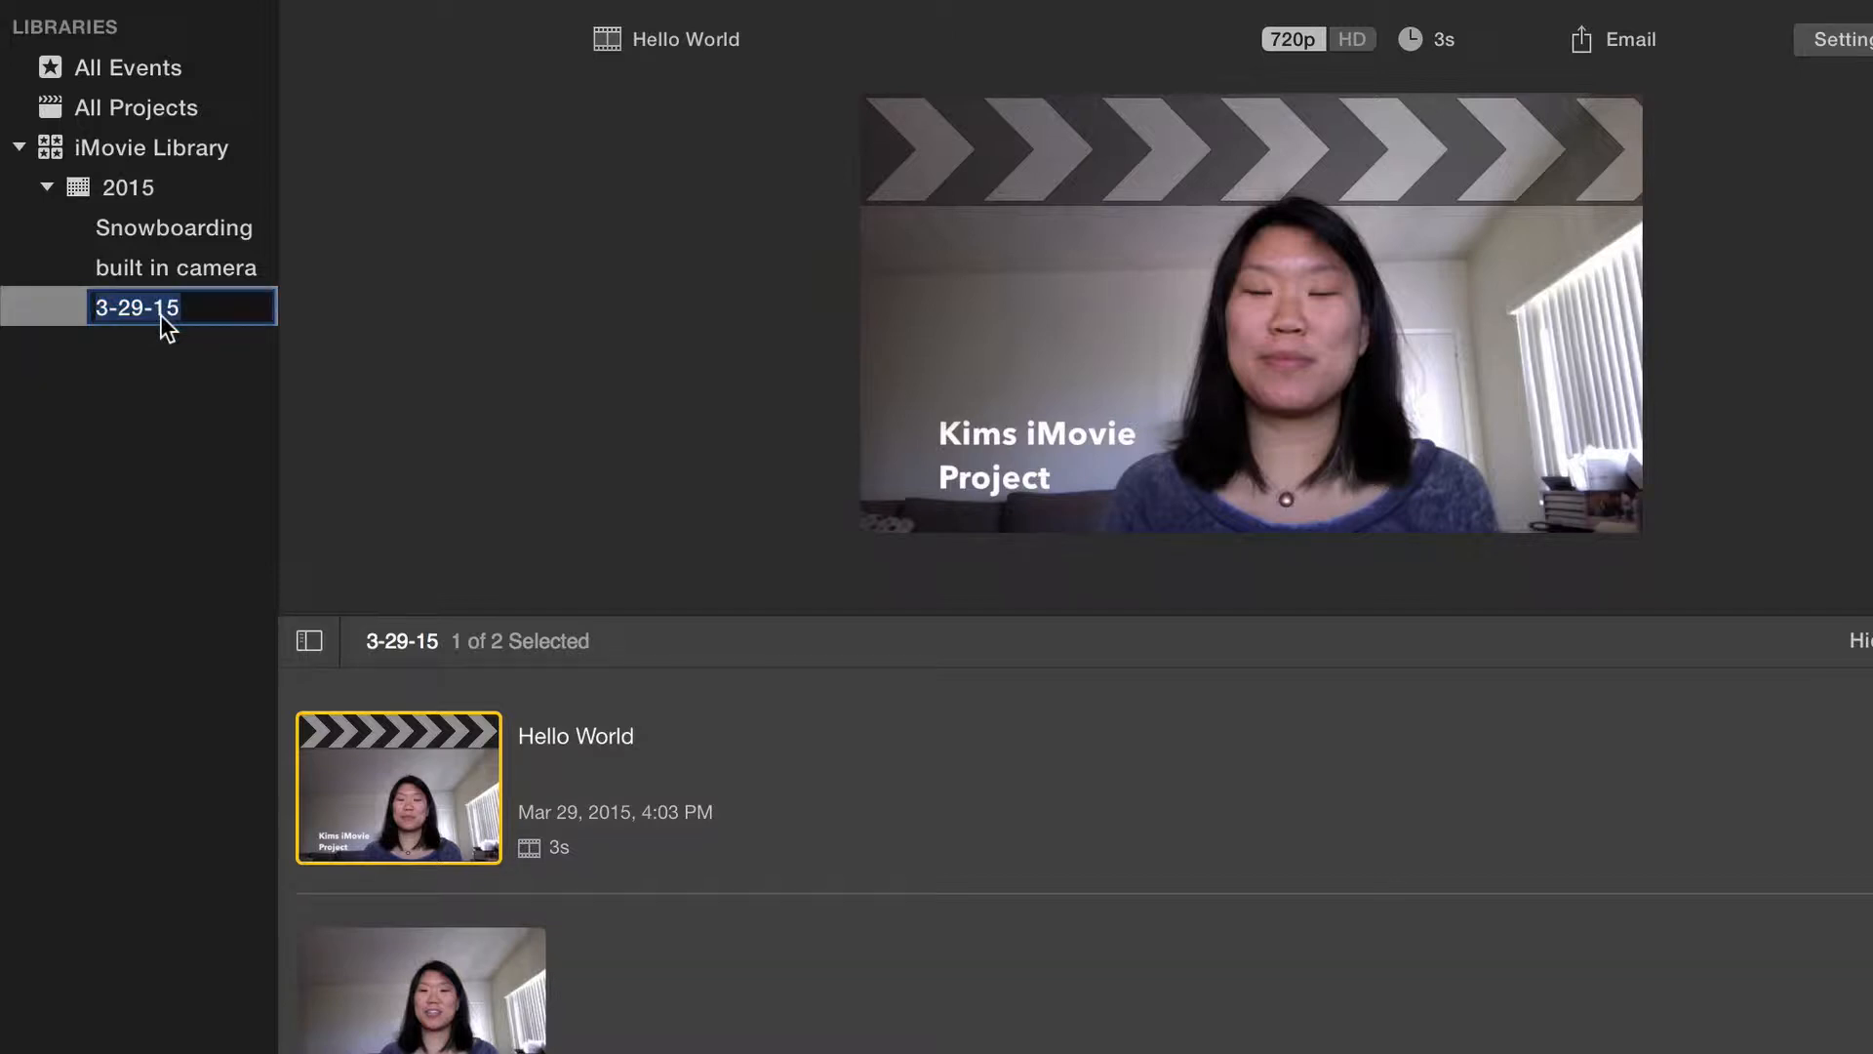
{"action": "type", "text": "Hello"}
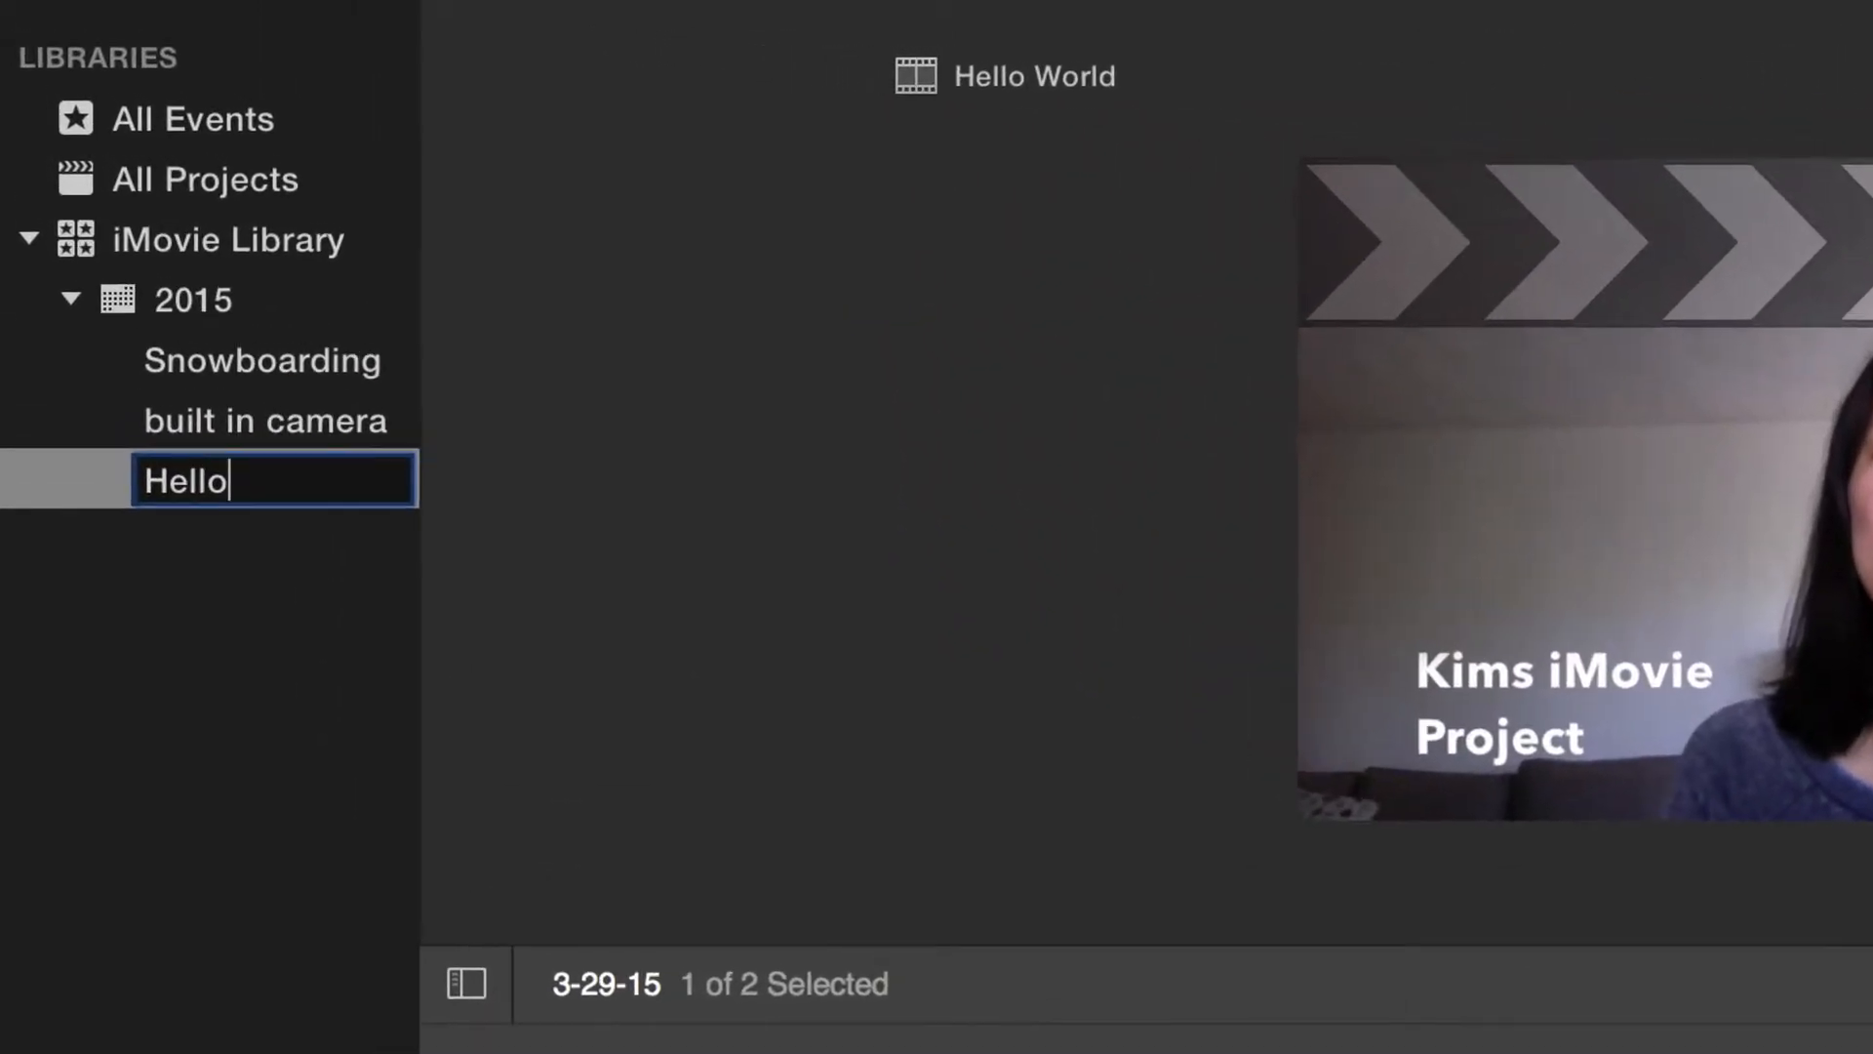
{"action": "type", "text": "World"}
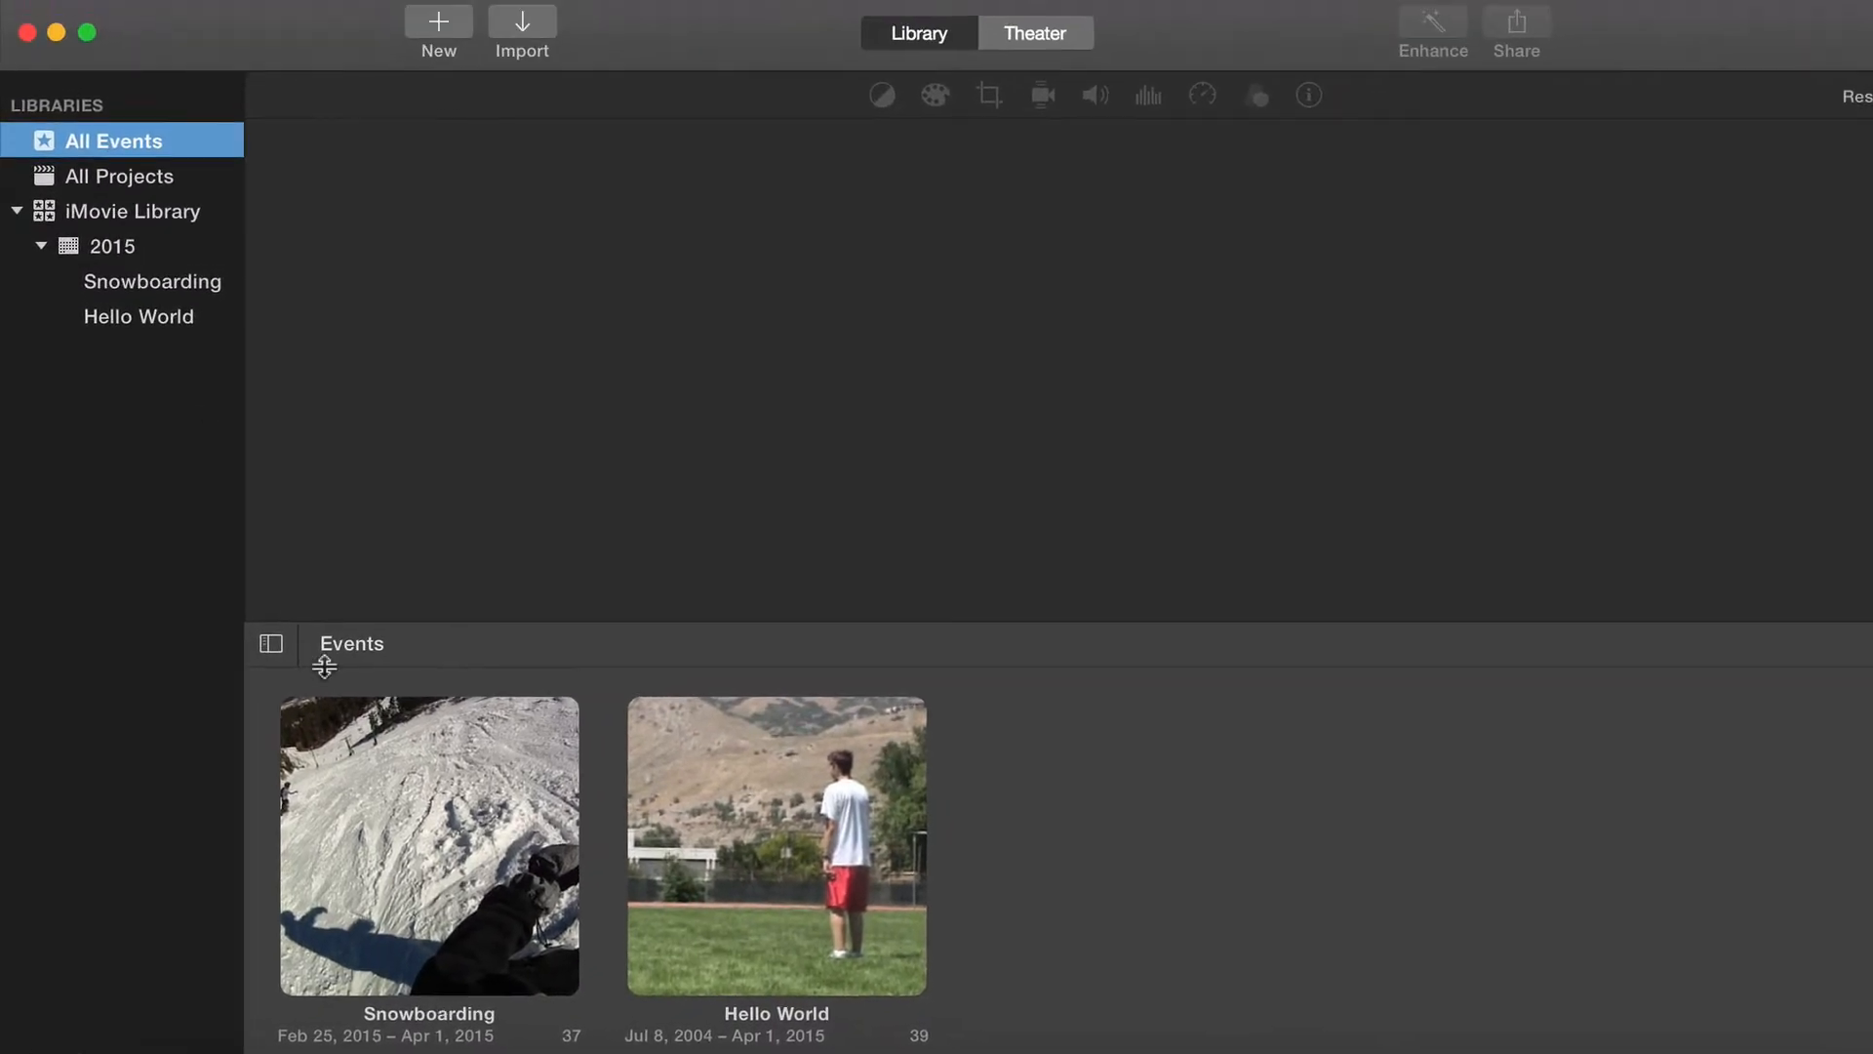
Step: Show the Snowboarding event's clips and scroll through the clip browser
{"action": "left_click", "coordinate": [152, 281]}
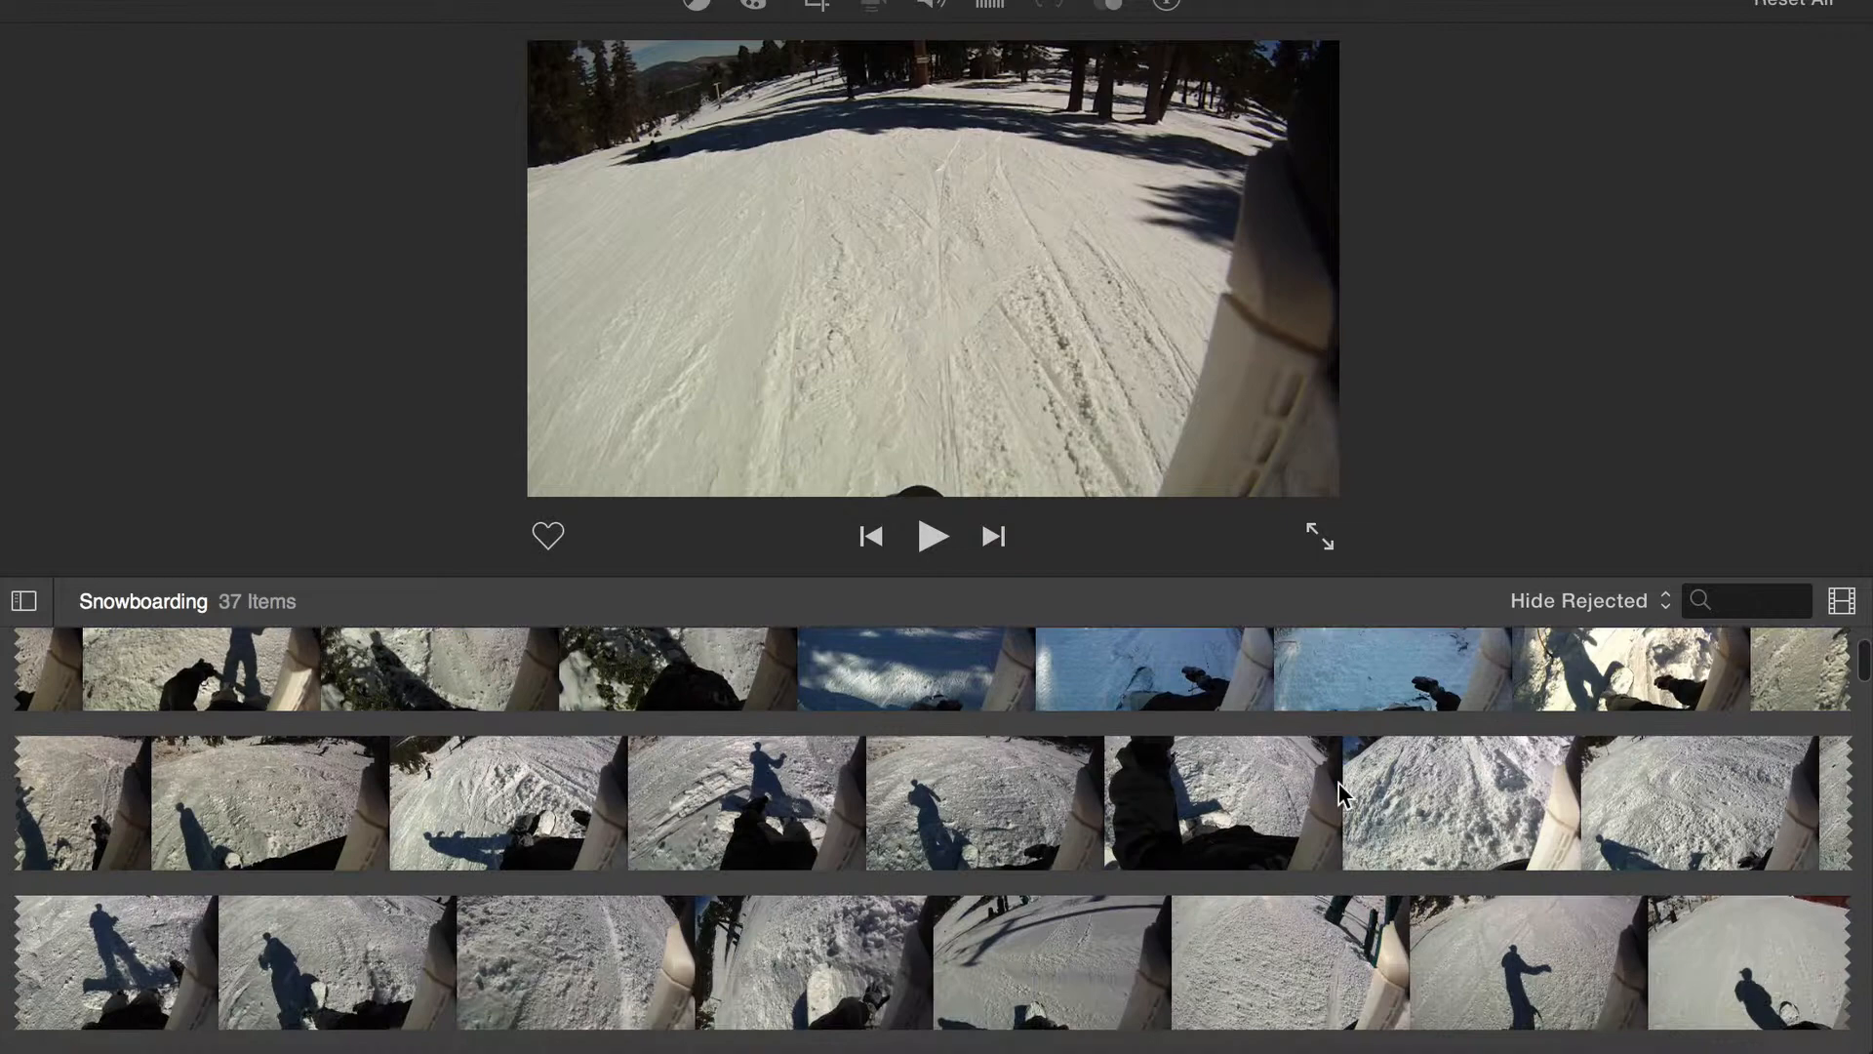
{"action": "scroll", "scroll_direction": "right", "scroll_amount": 3}
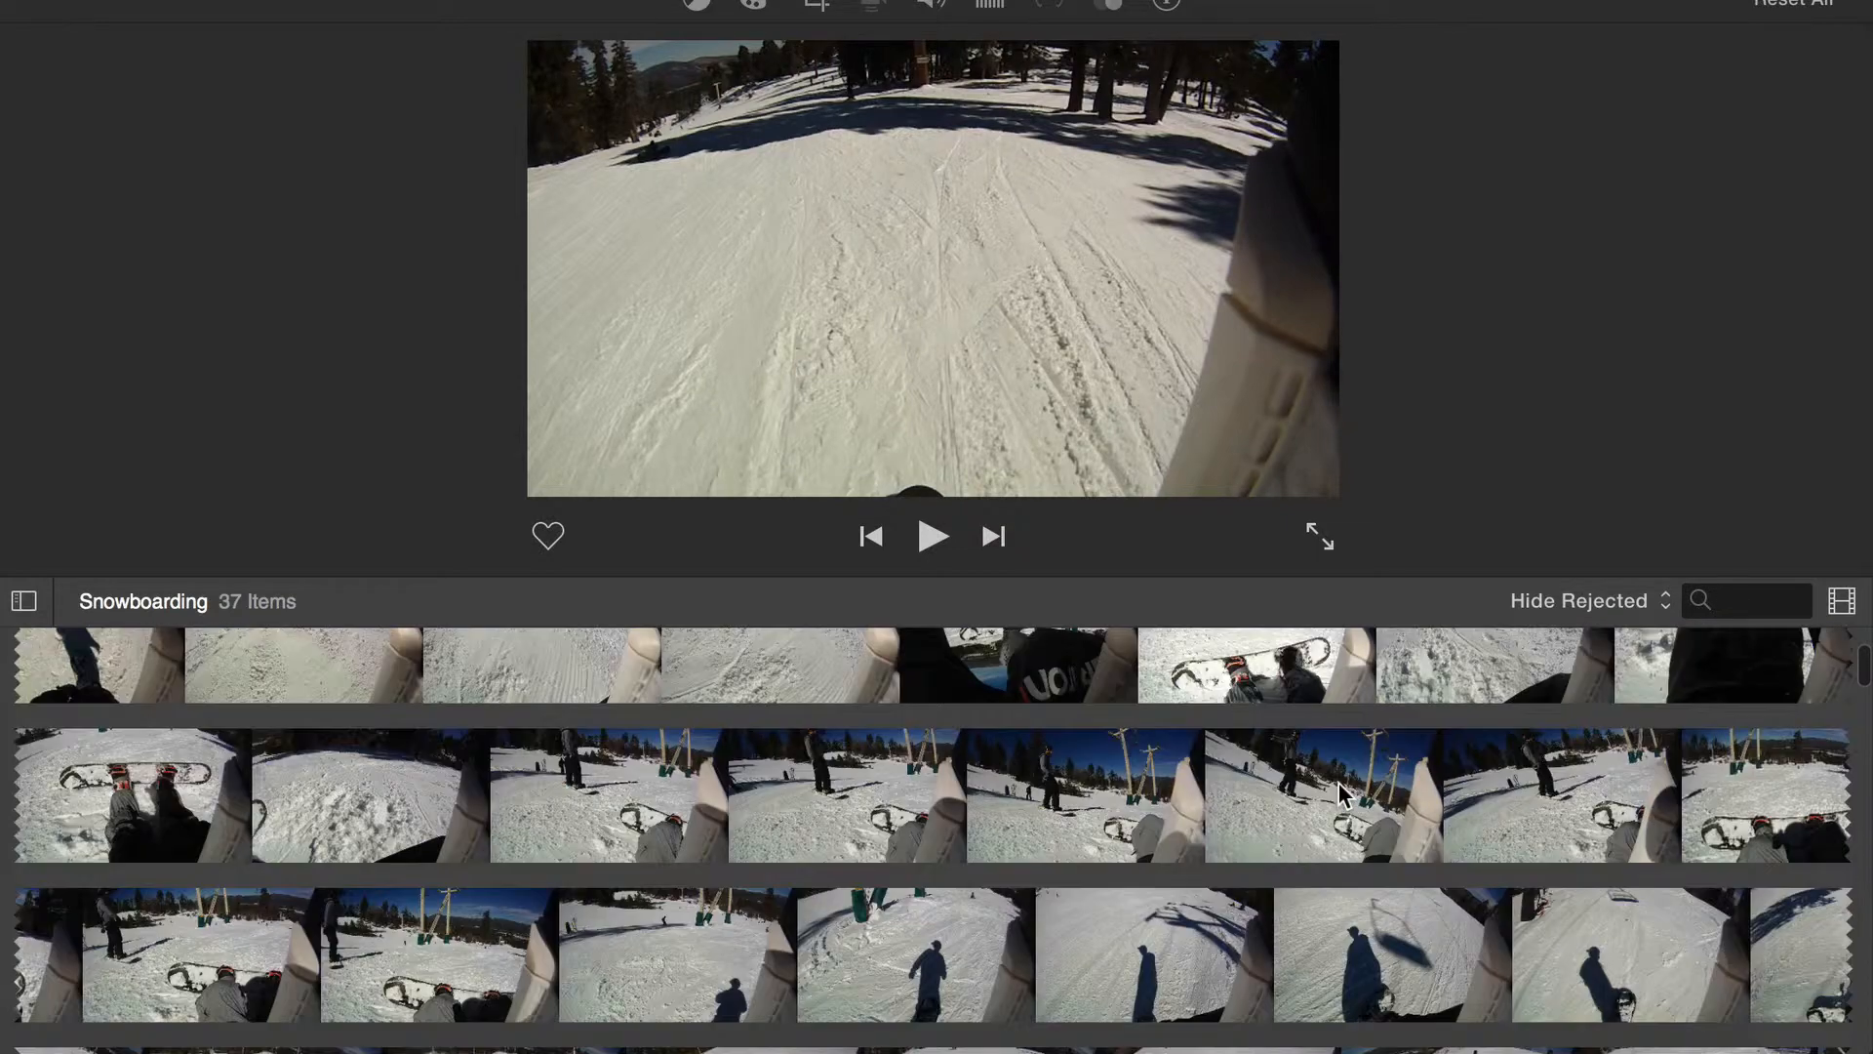
{"action": "scroll", "scroll_direction": "down", "scroll_amount": 3}
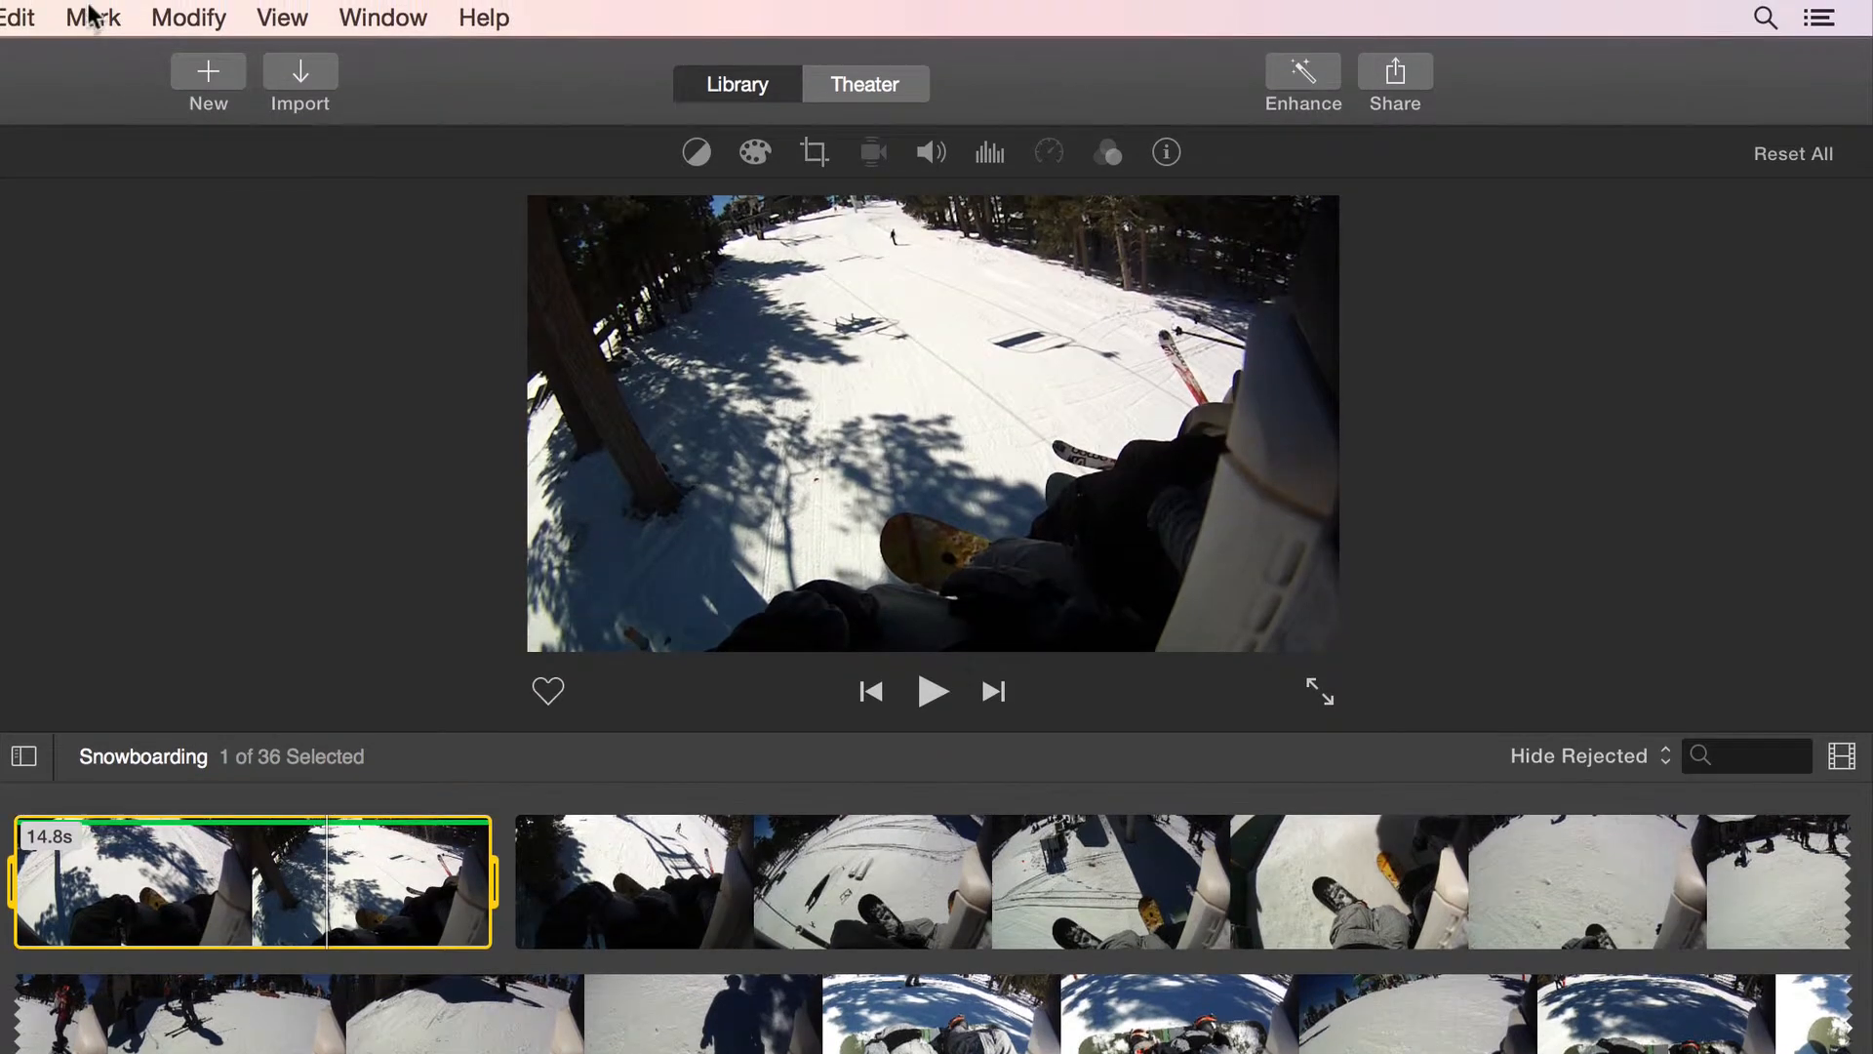
Step: Unrate the selected chairlift clip via Mark > Unrate
{"action": "left_click", "coordinate": [91, 18]}
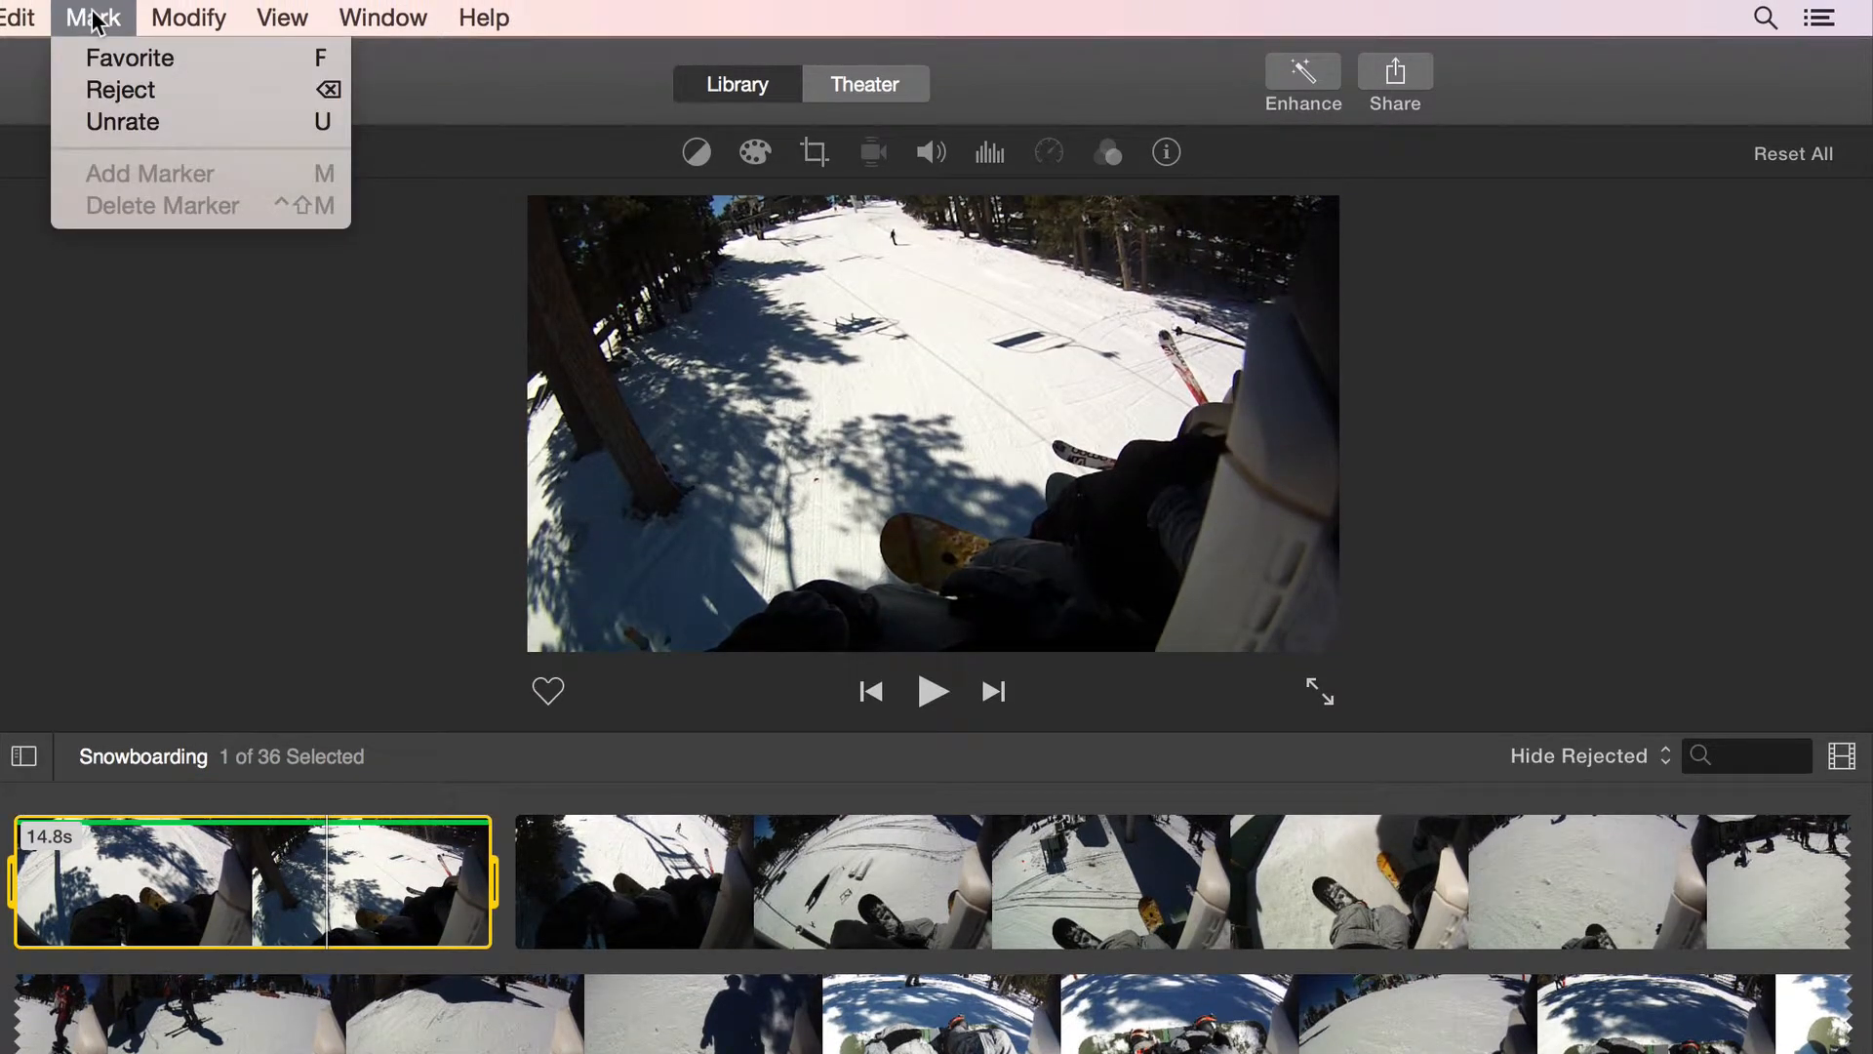
{"action": "mouse_move", "coordinate": [123, 121]}
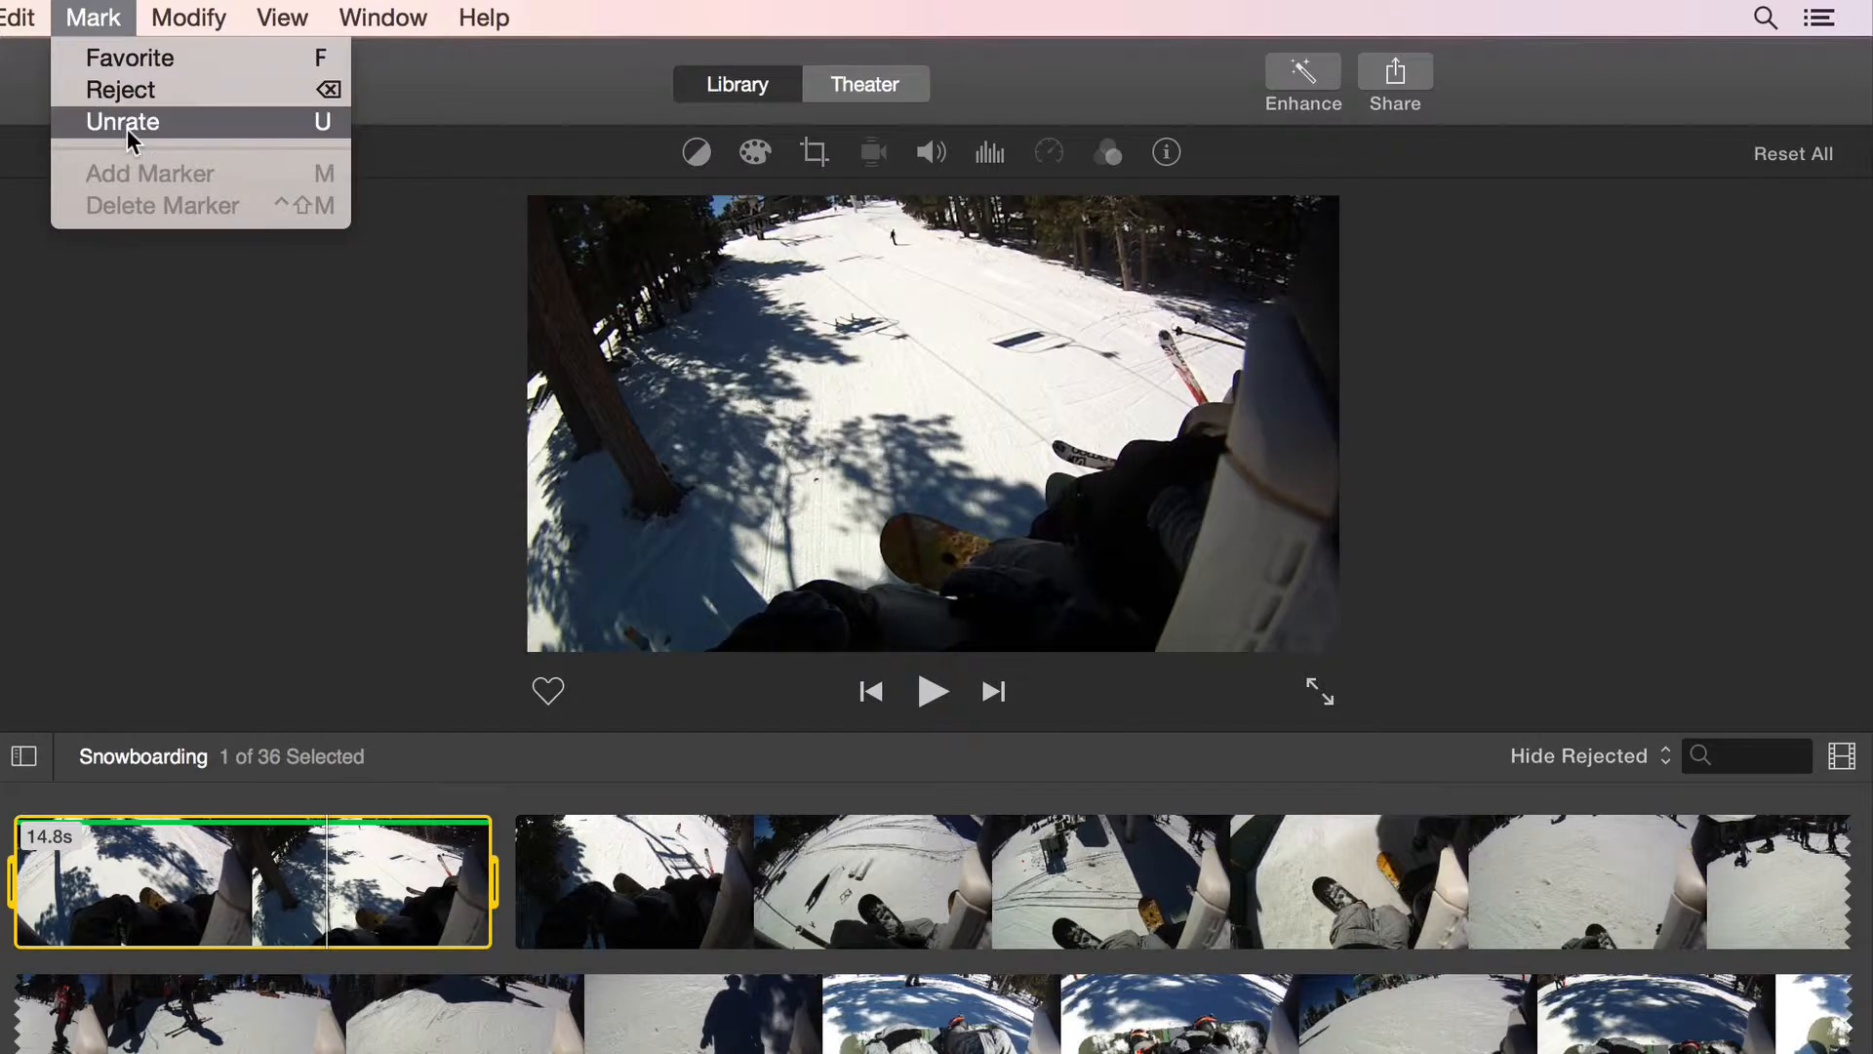
{"action": "left_click", "coordinate": [123, 121]}
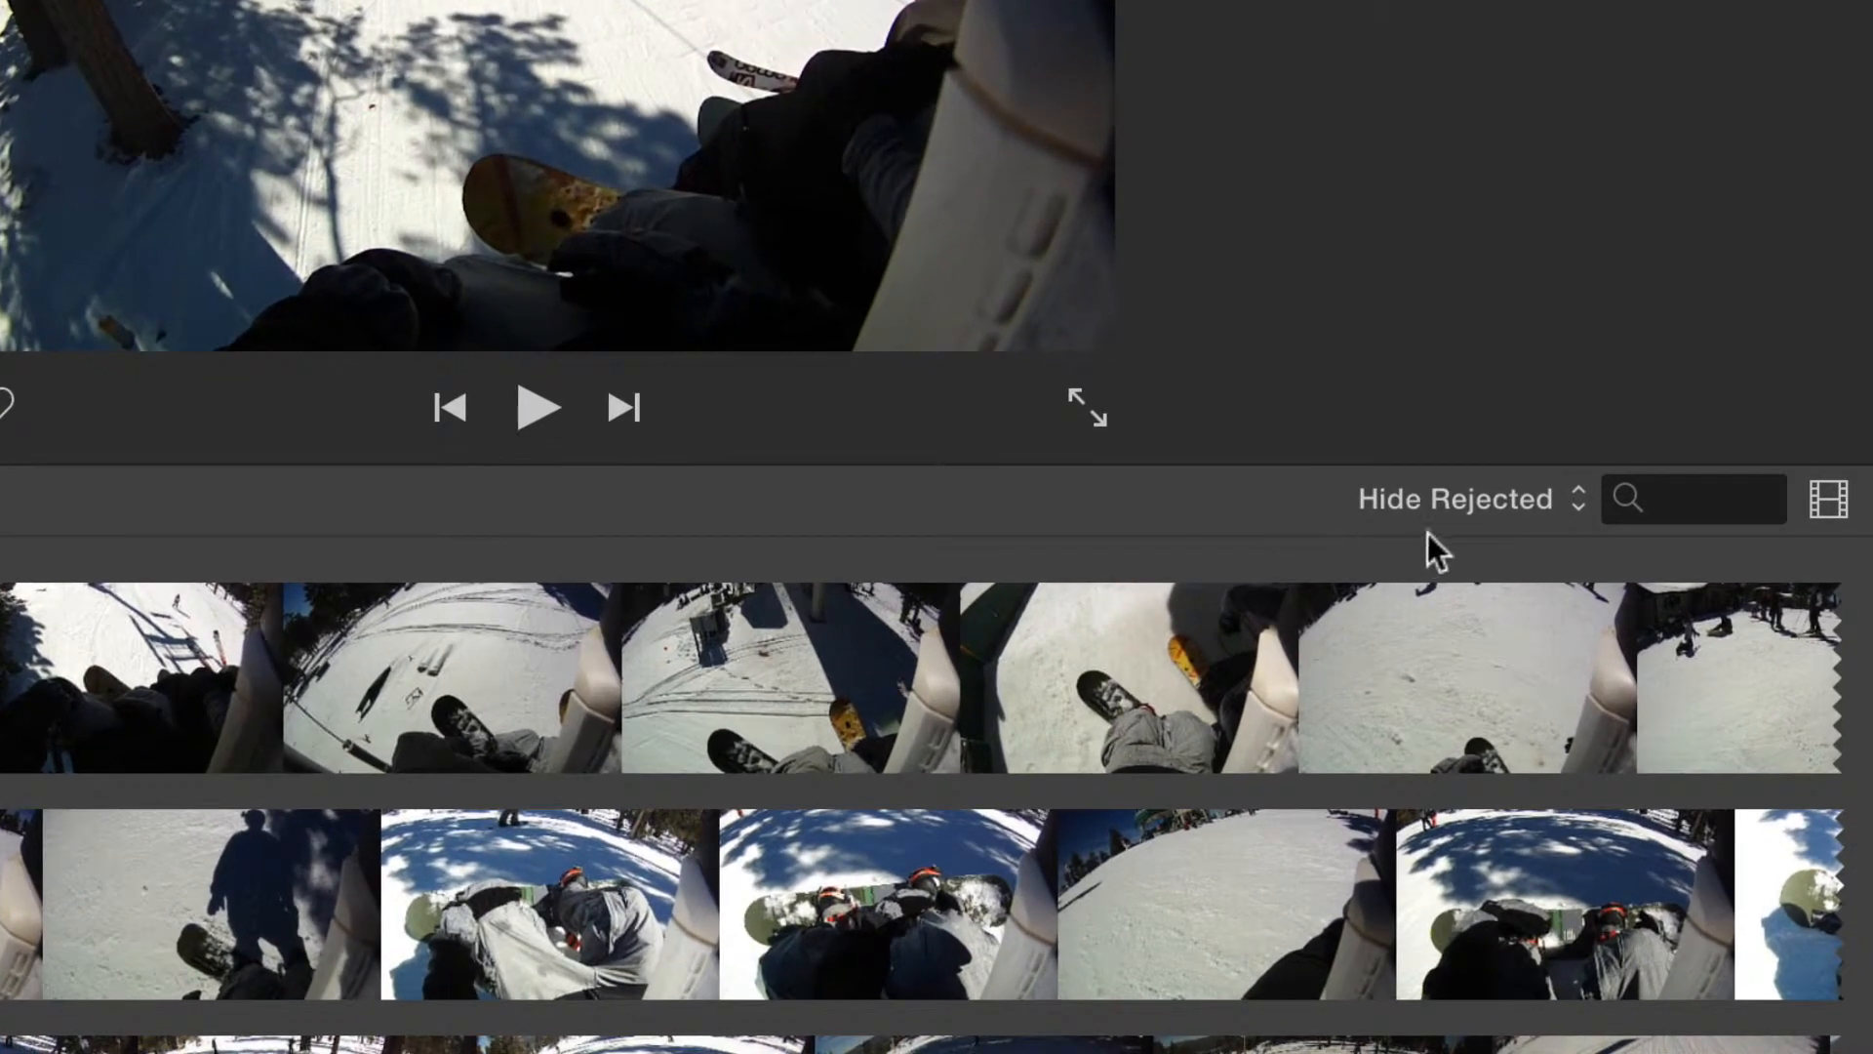
Step: Filter to Rejected clips, mark the one rejected clip as Favorite, and return to the browser
{"action": "left_click", "coordinate": [1452, 497]}
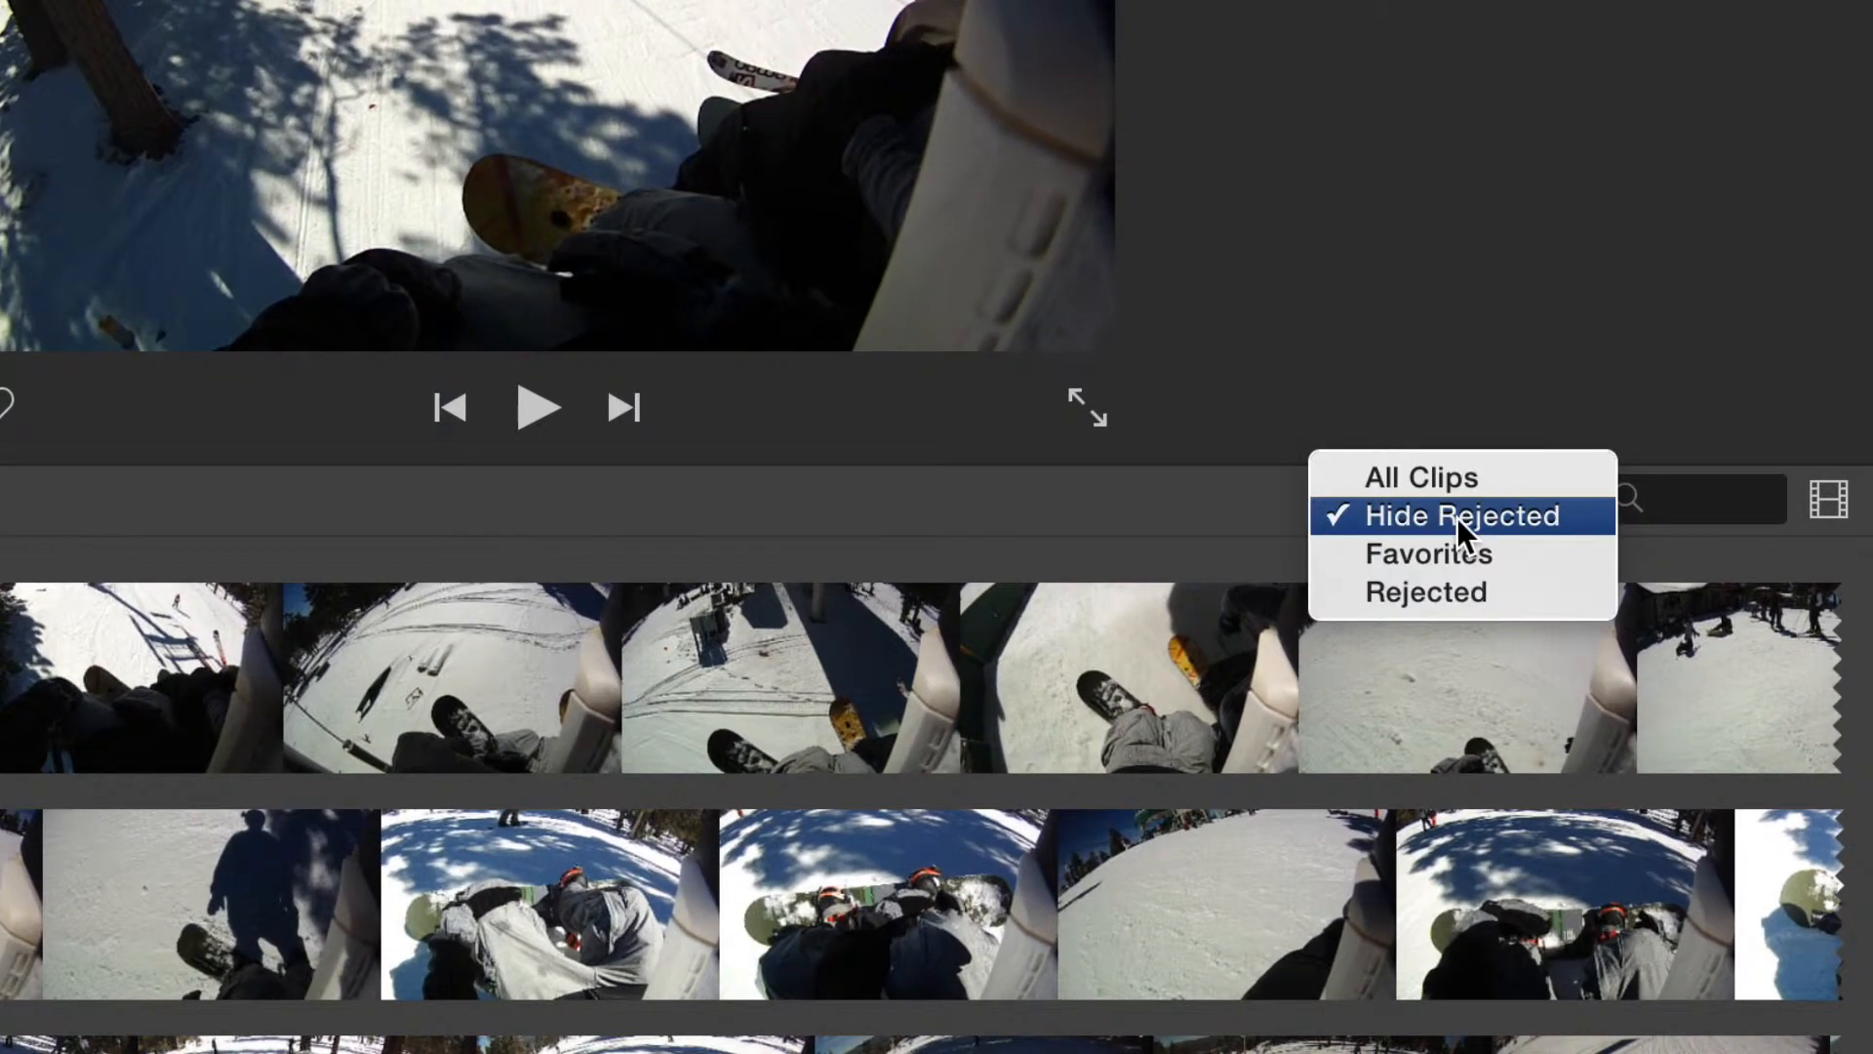
{"action": "left_click", "coordinate": [1424, 591]}
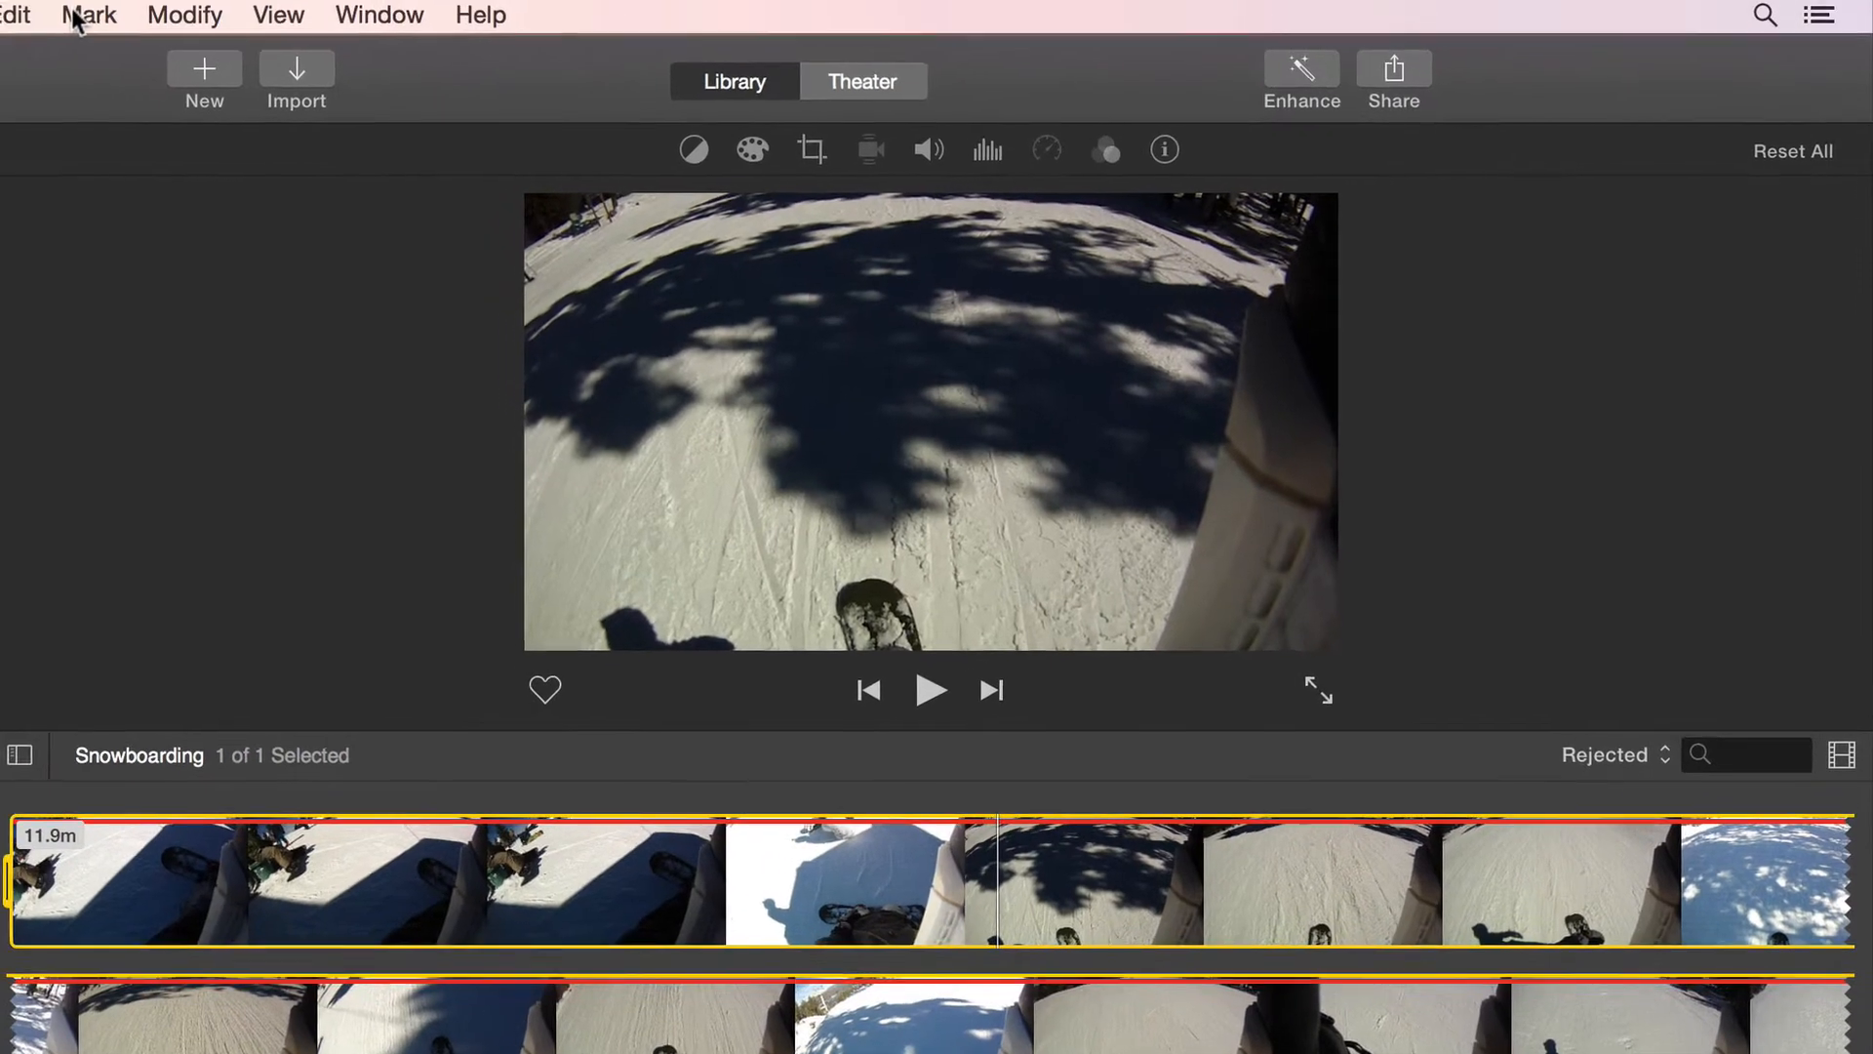
{"action": "left_click", "coordinate": [92, 16]}
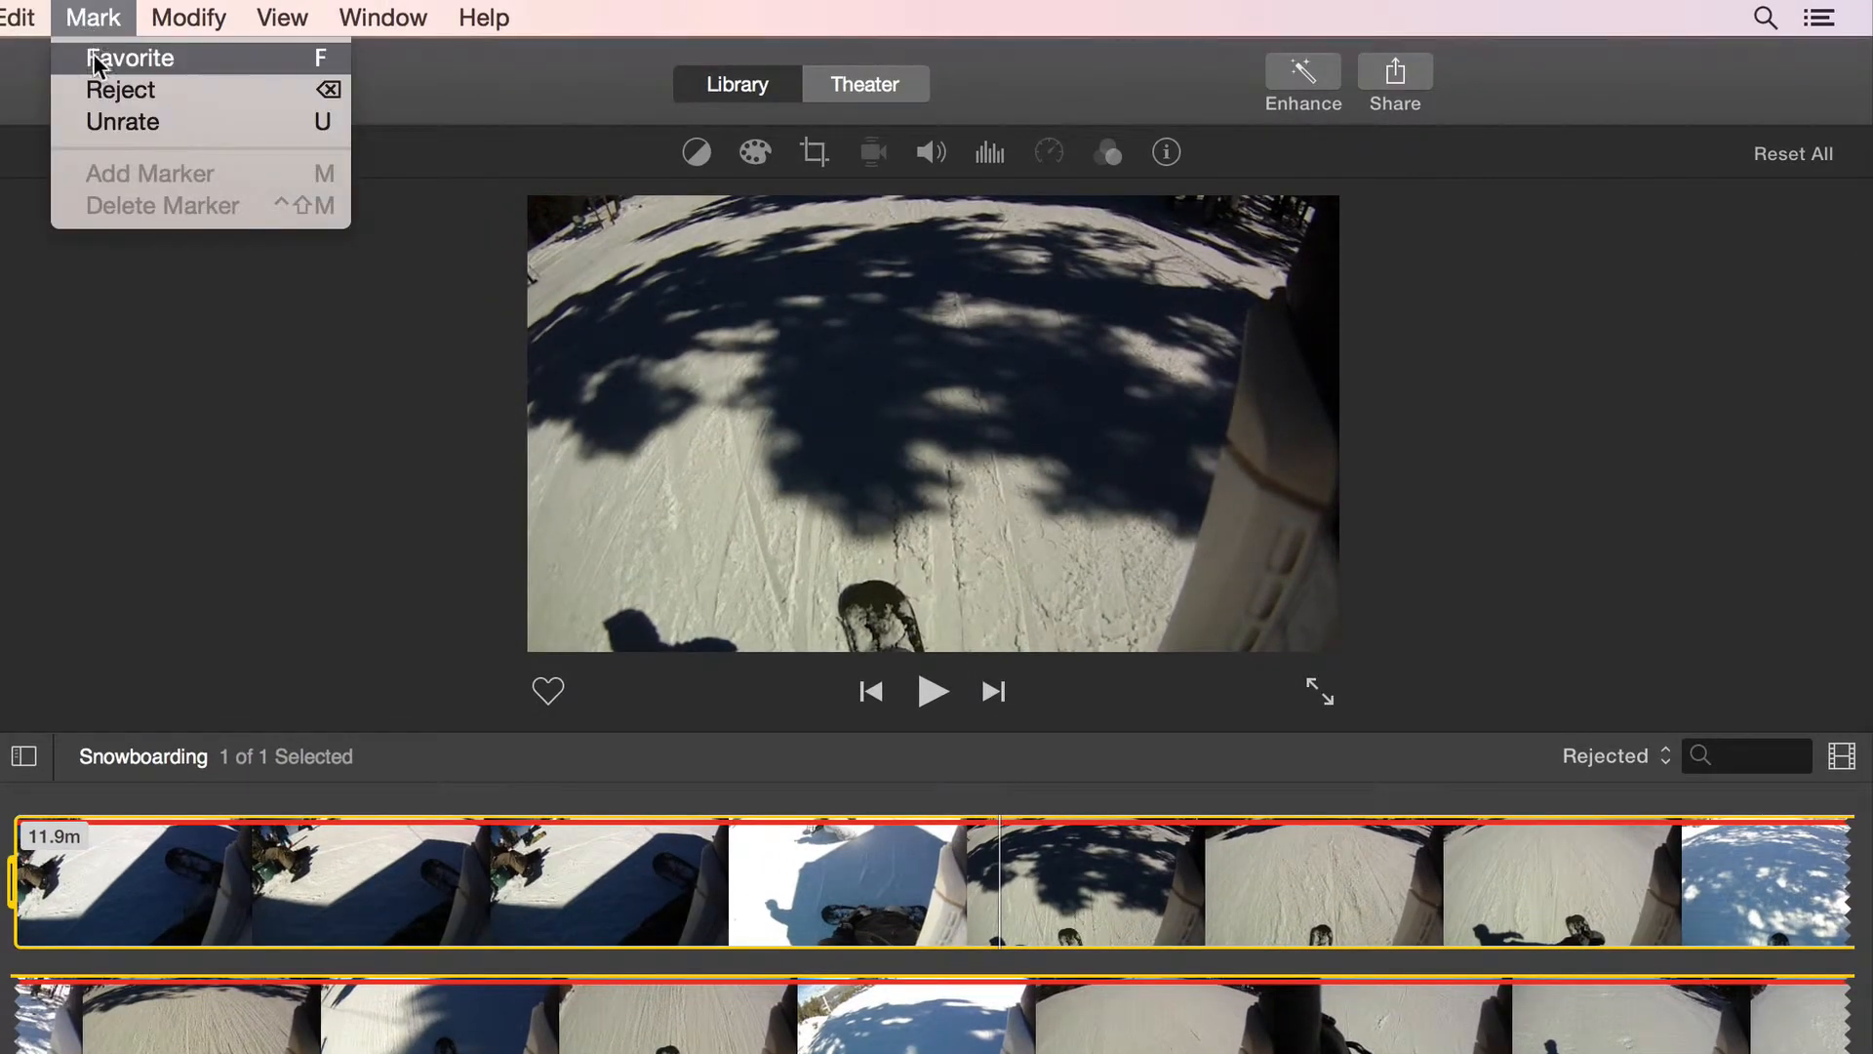
{"action": "left_click", "coordinate": [121, 89]}
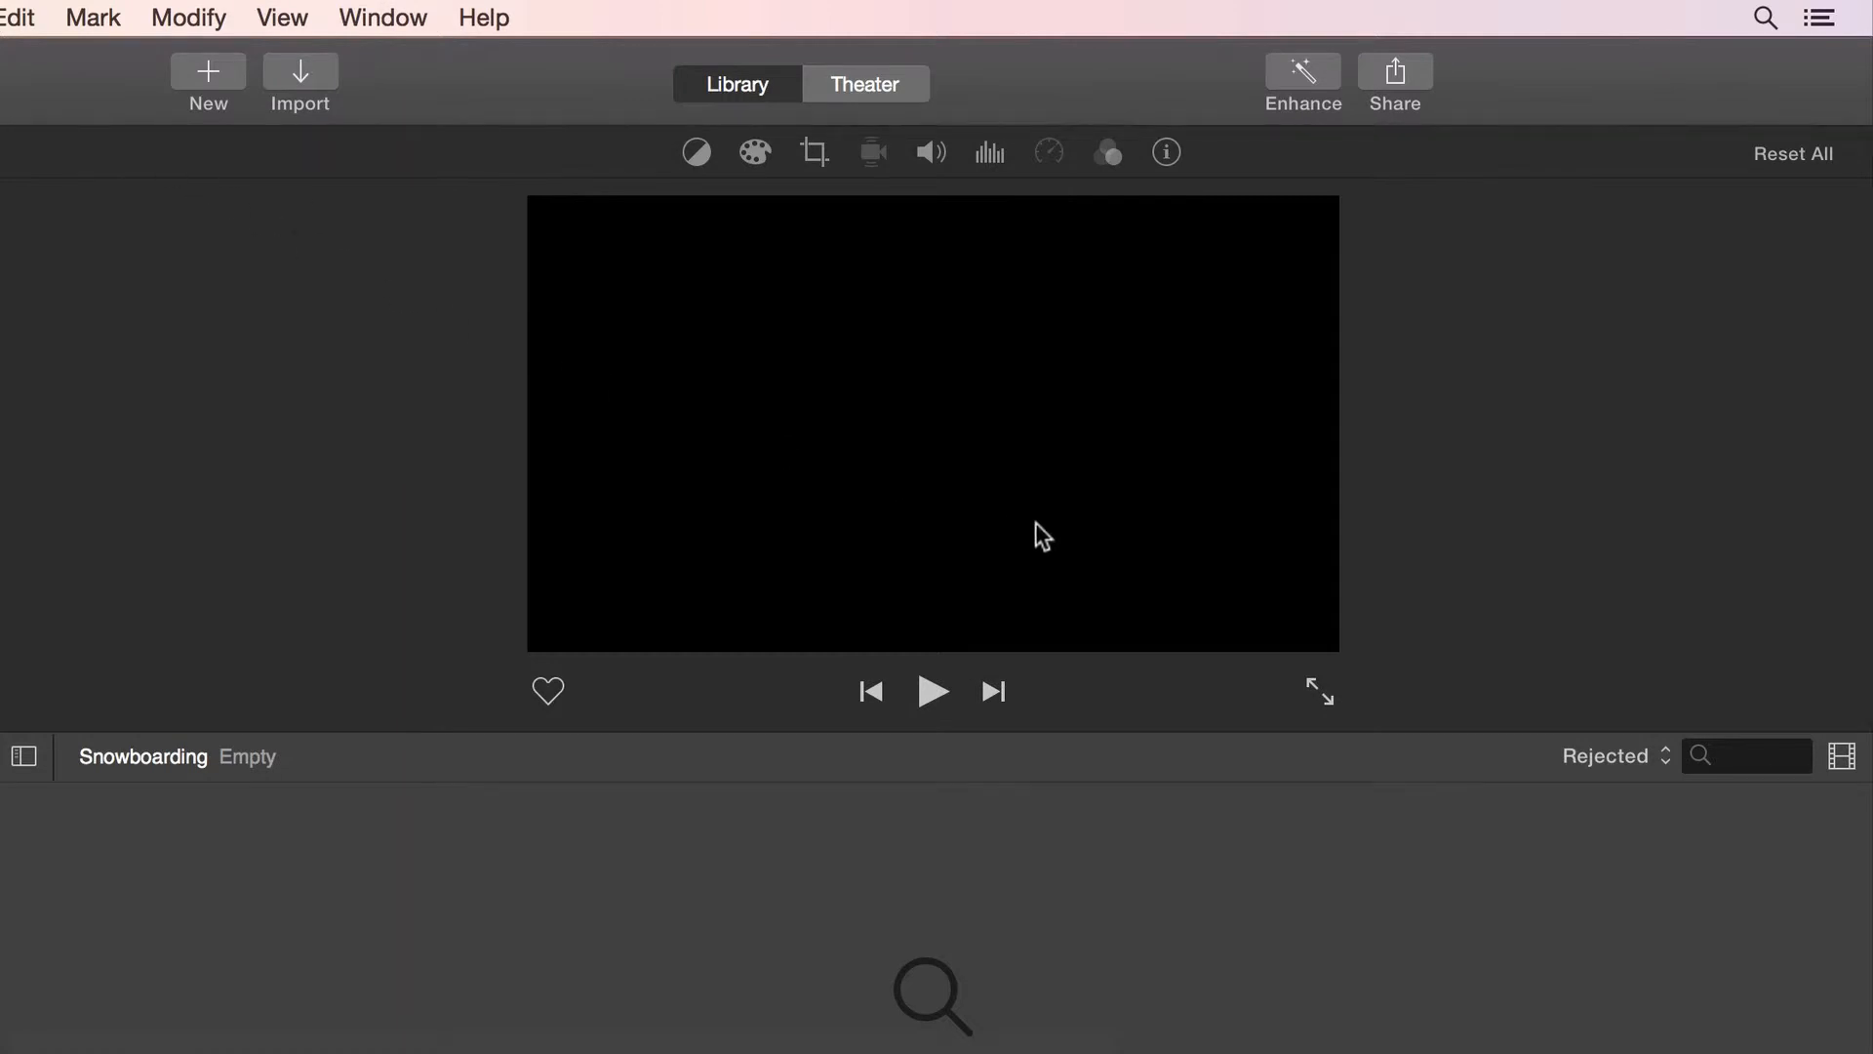
{"action": "left_click", "coordinate": [1606, 755]}
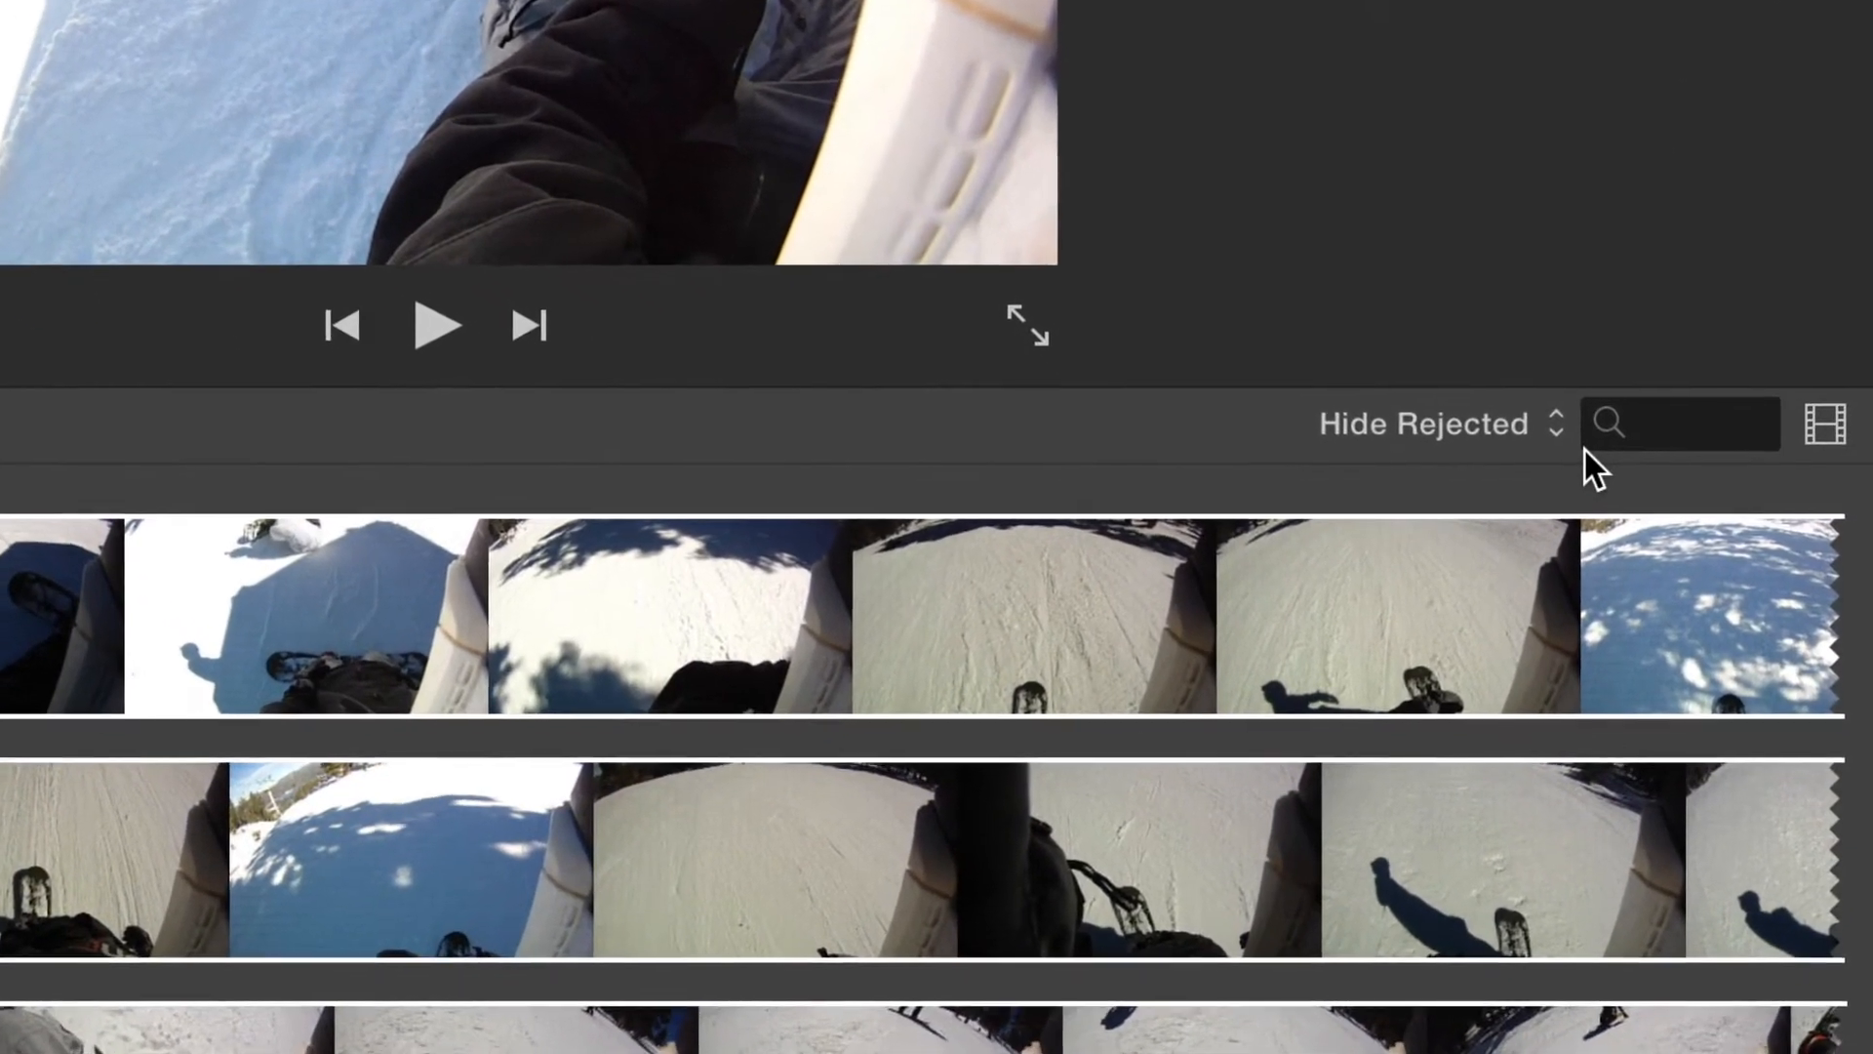
Step: Shrink the clip thumbnails and set filmstrip zoom to about one minute per frame
{"action": "left_click", "coordinate": [1826, 423]}
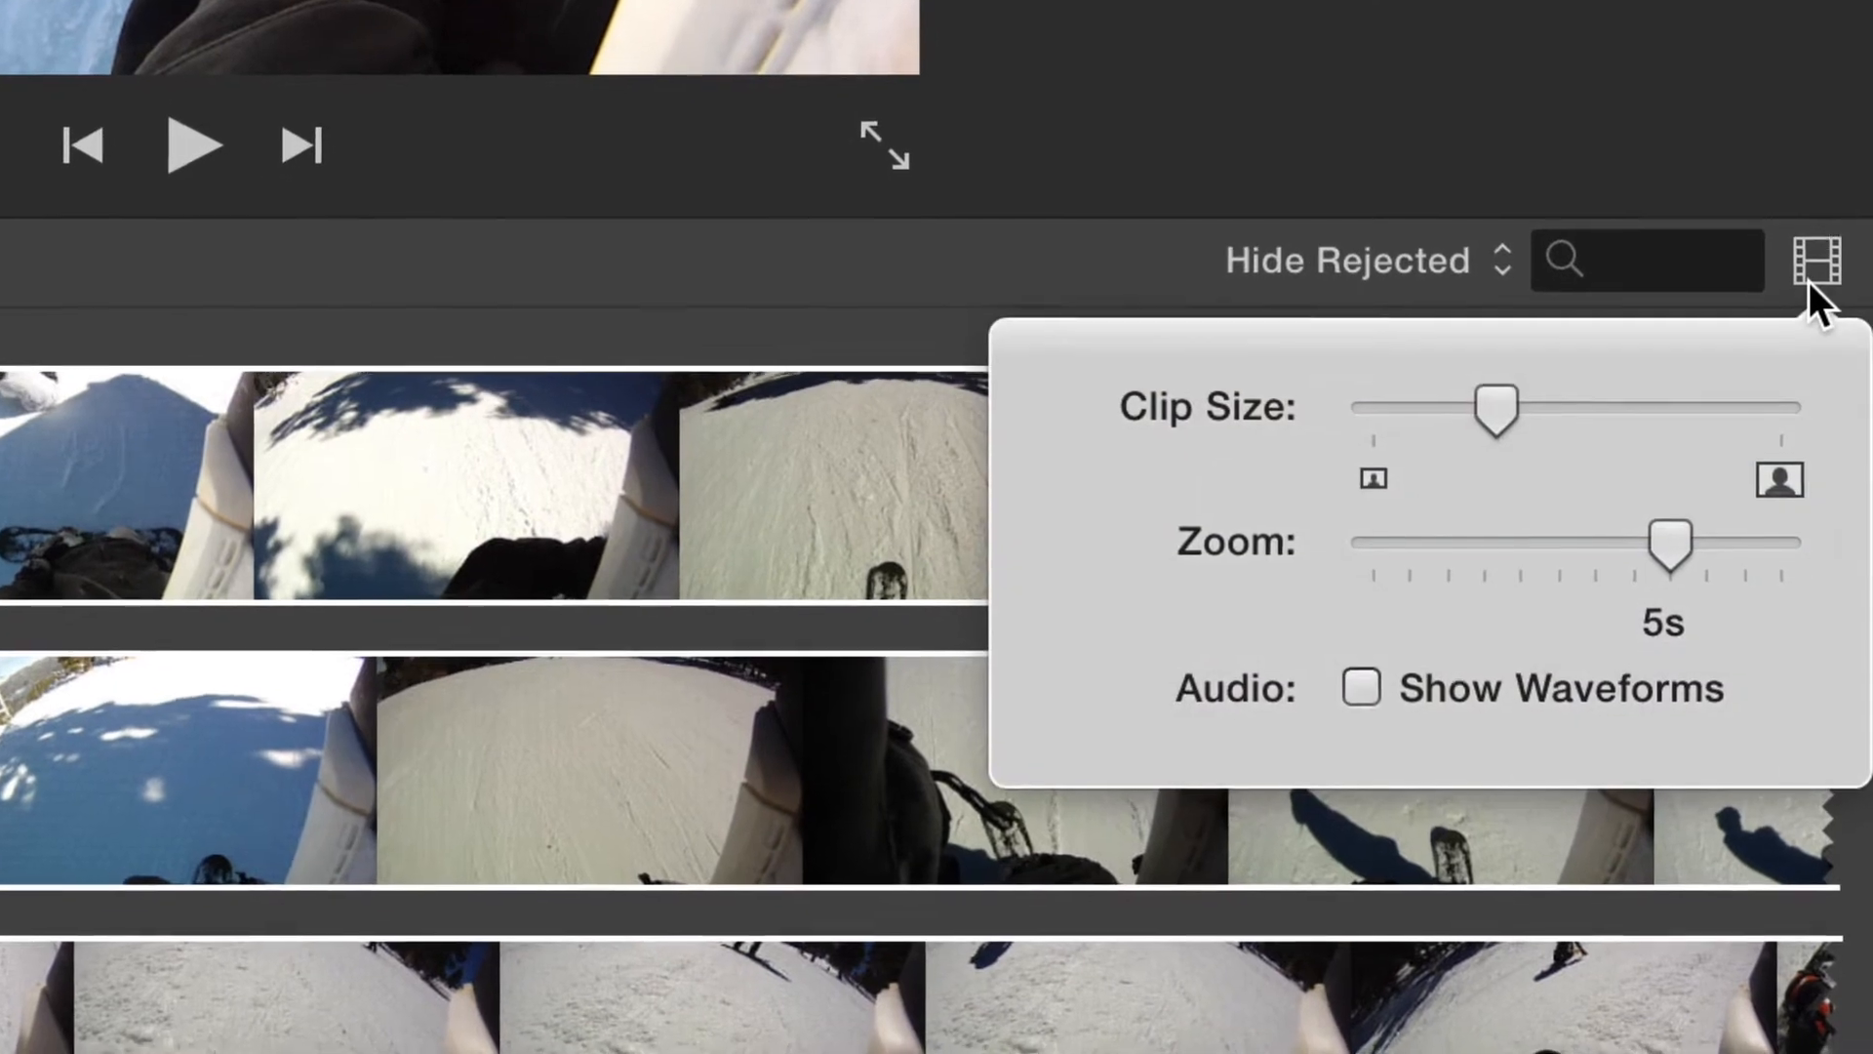
{"action": "left_click_drag", "start_coordinate": [1502, 406], "coordinate": [1469, 365]}
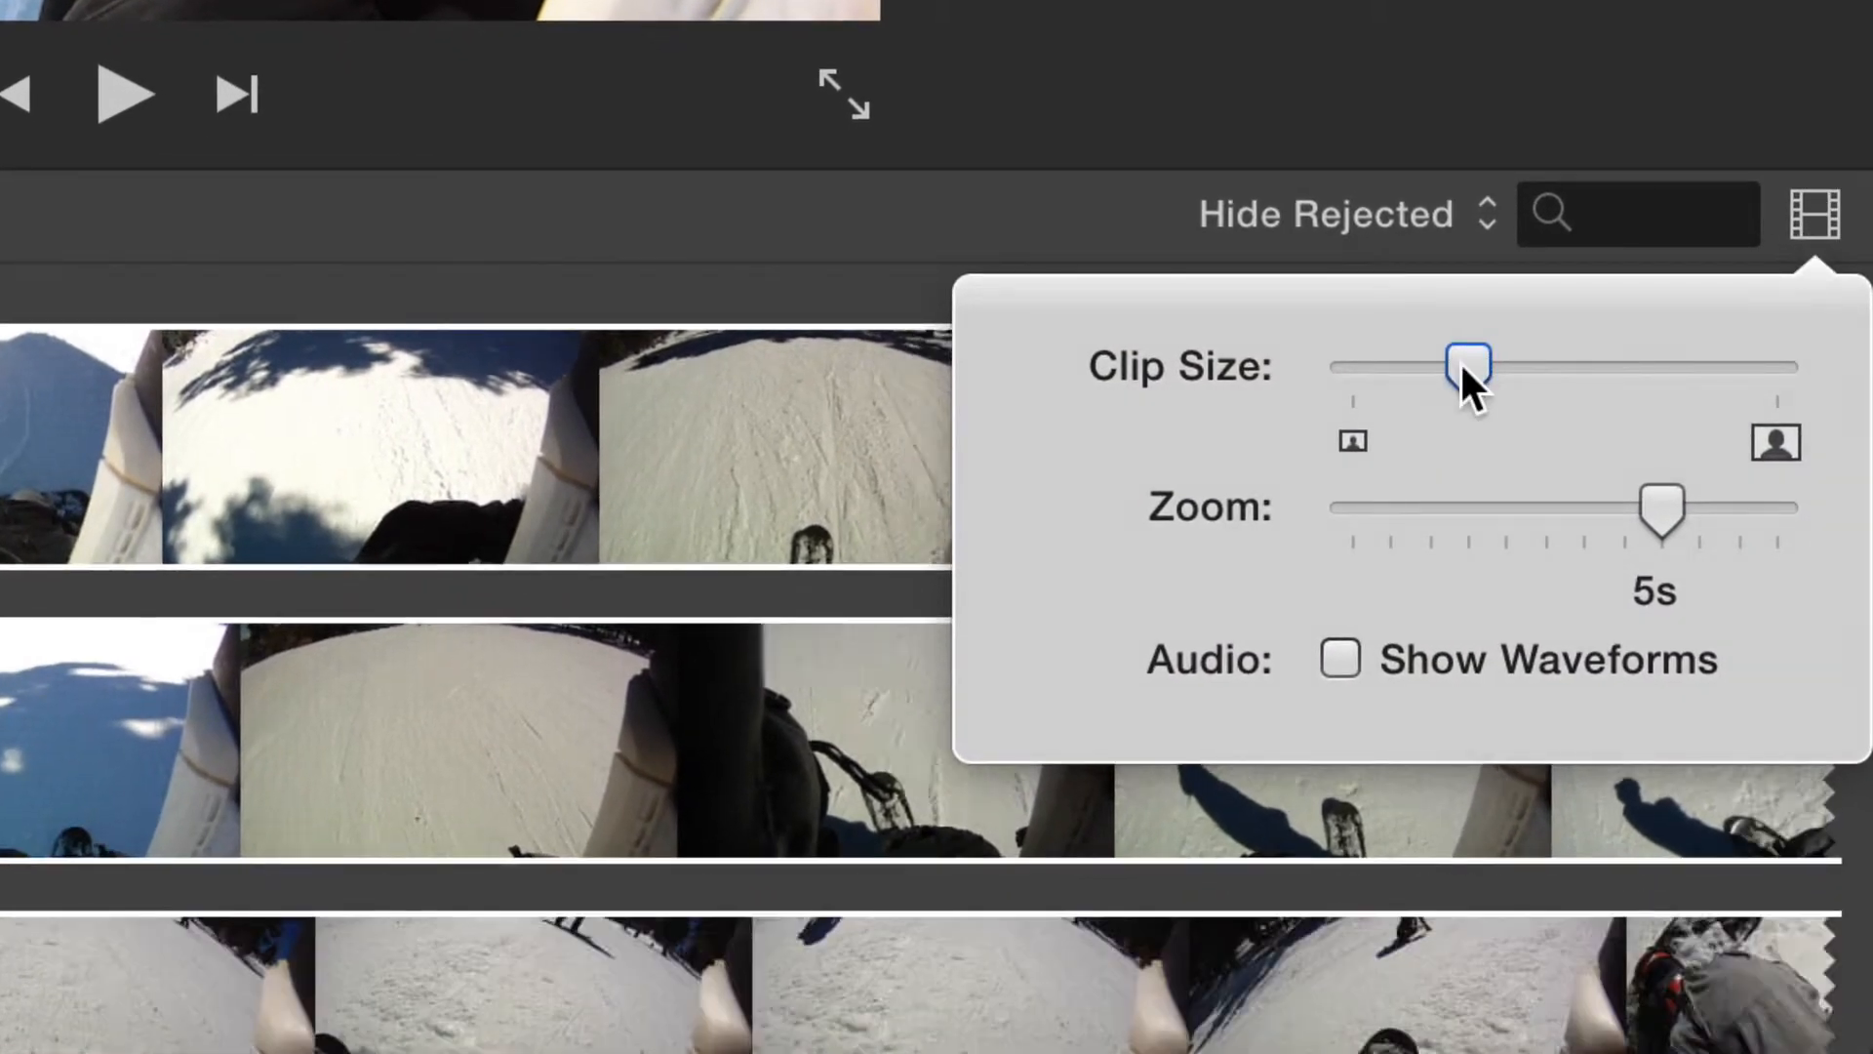
{"action": "left_click_drag", "start_coordinate": [1469, 365], "coordinate": [1422, 364]}
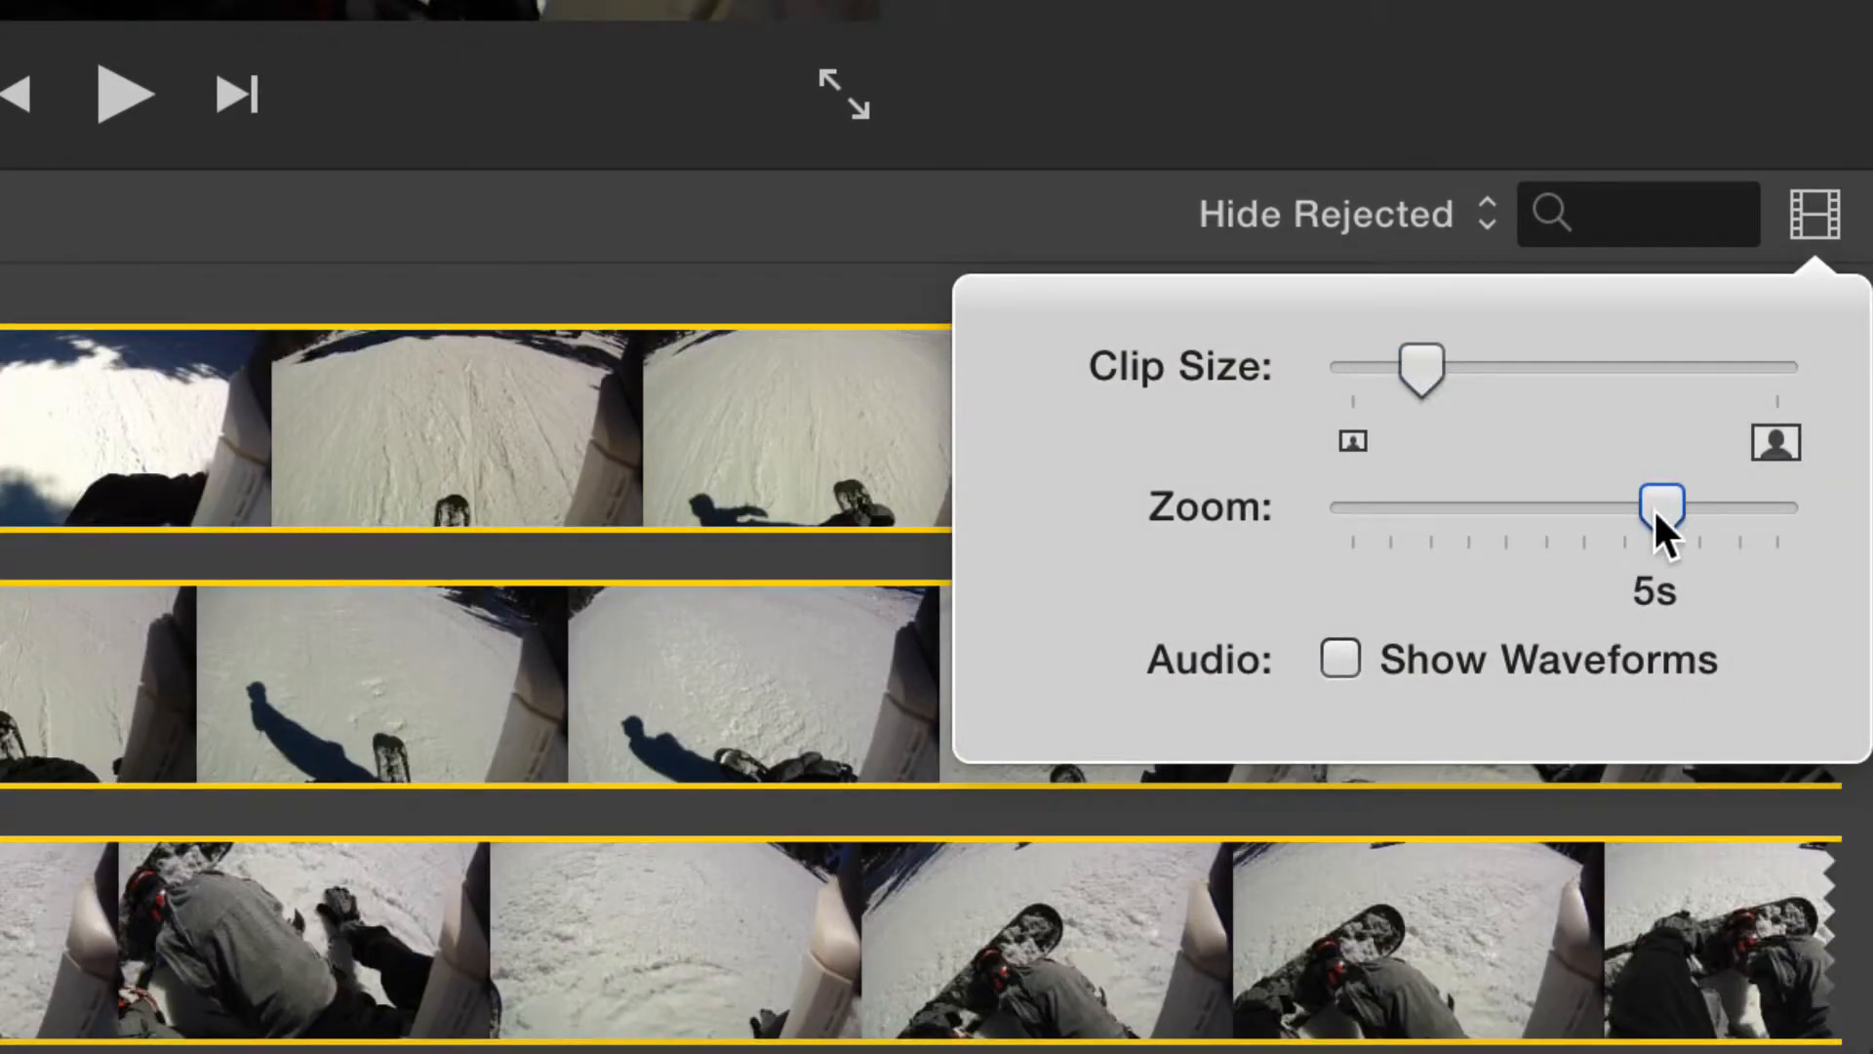
{"action": "left_click_drag", "start_coordinate": [1659, 500], "coordinate": [1389, 503]}
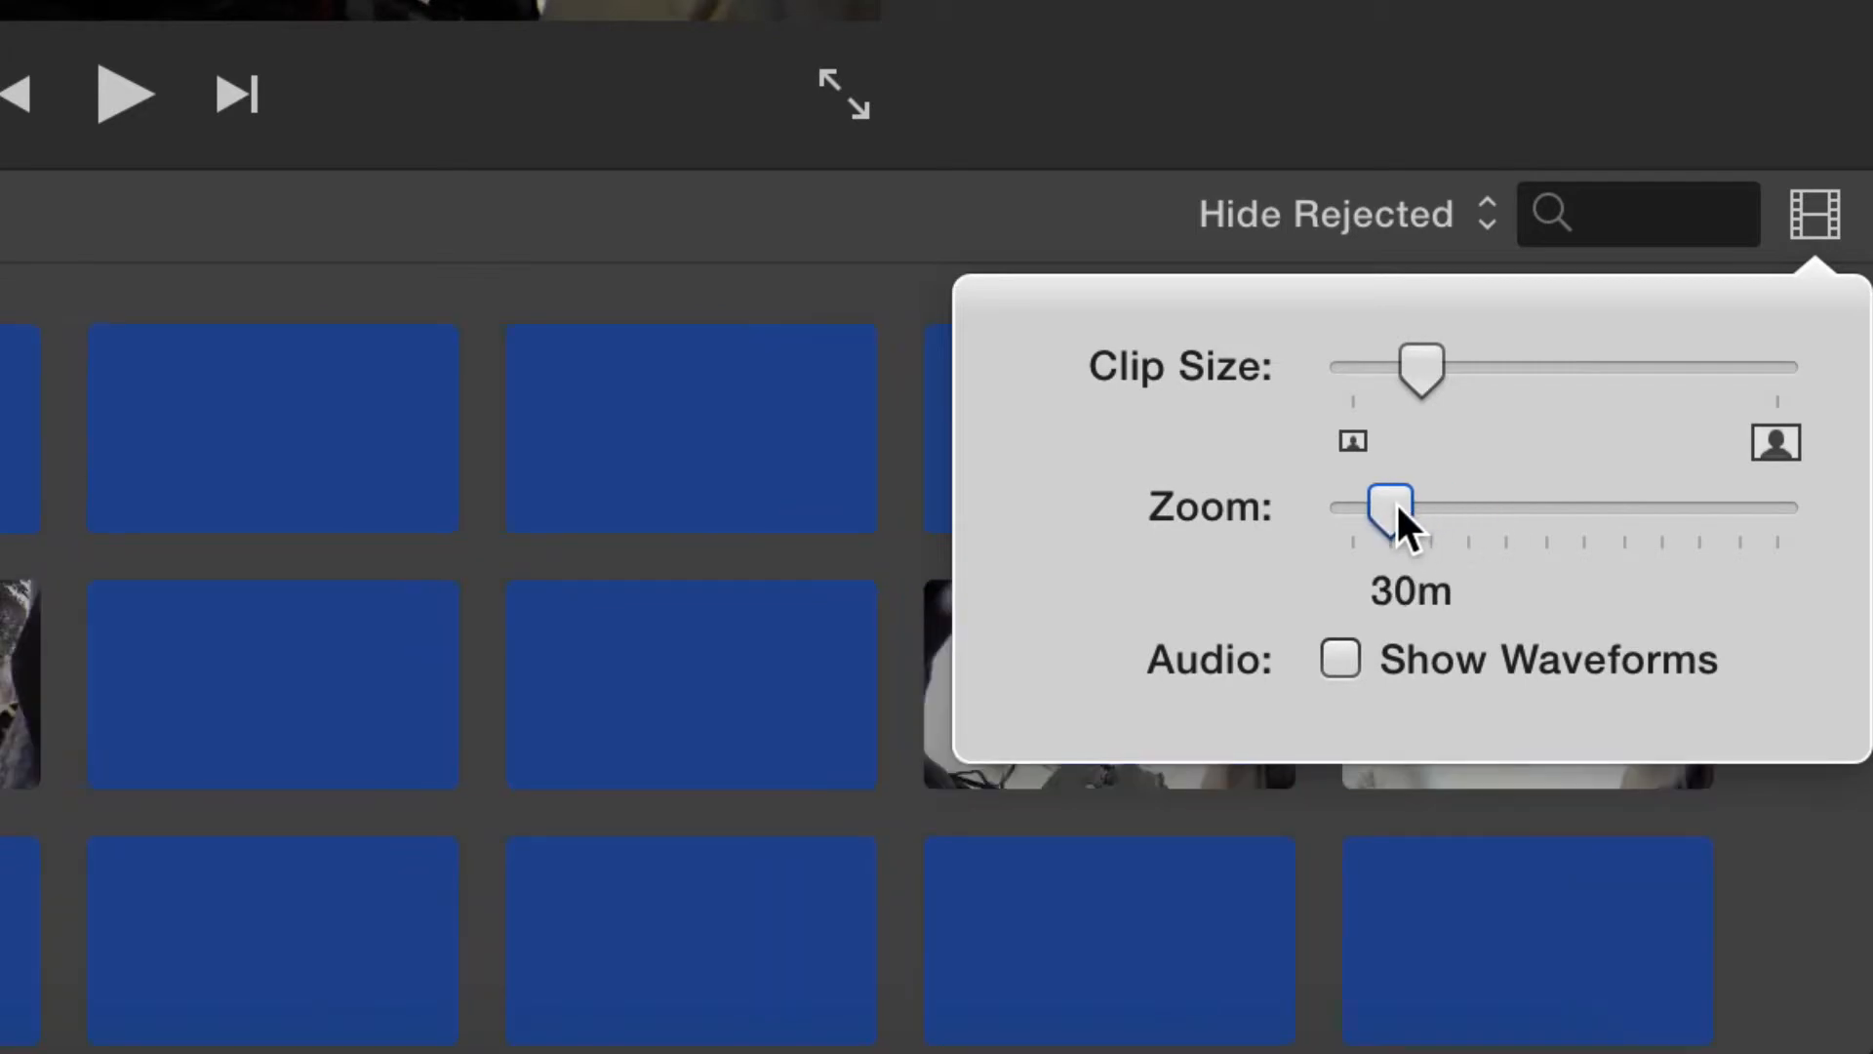
{"action": "left_click_drag", "start_coordinate": [1387, 503], "coordinate": [1545, 503]}
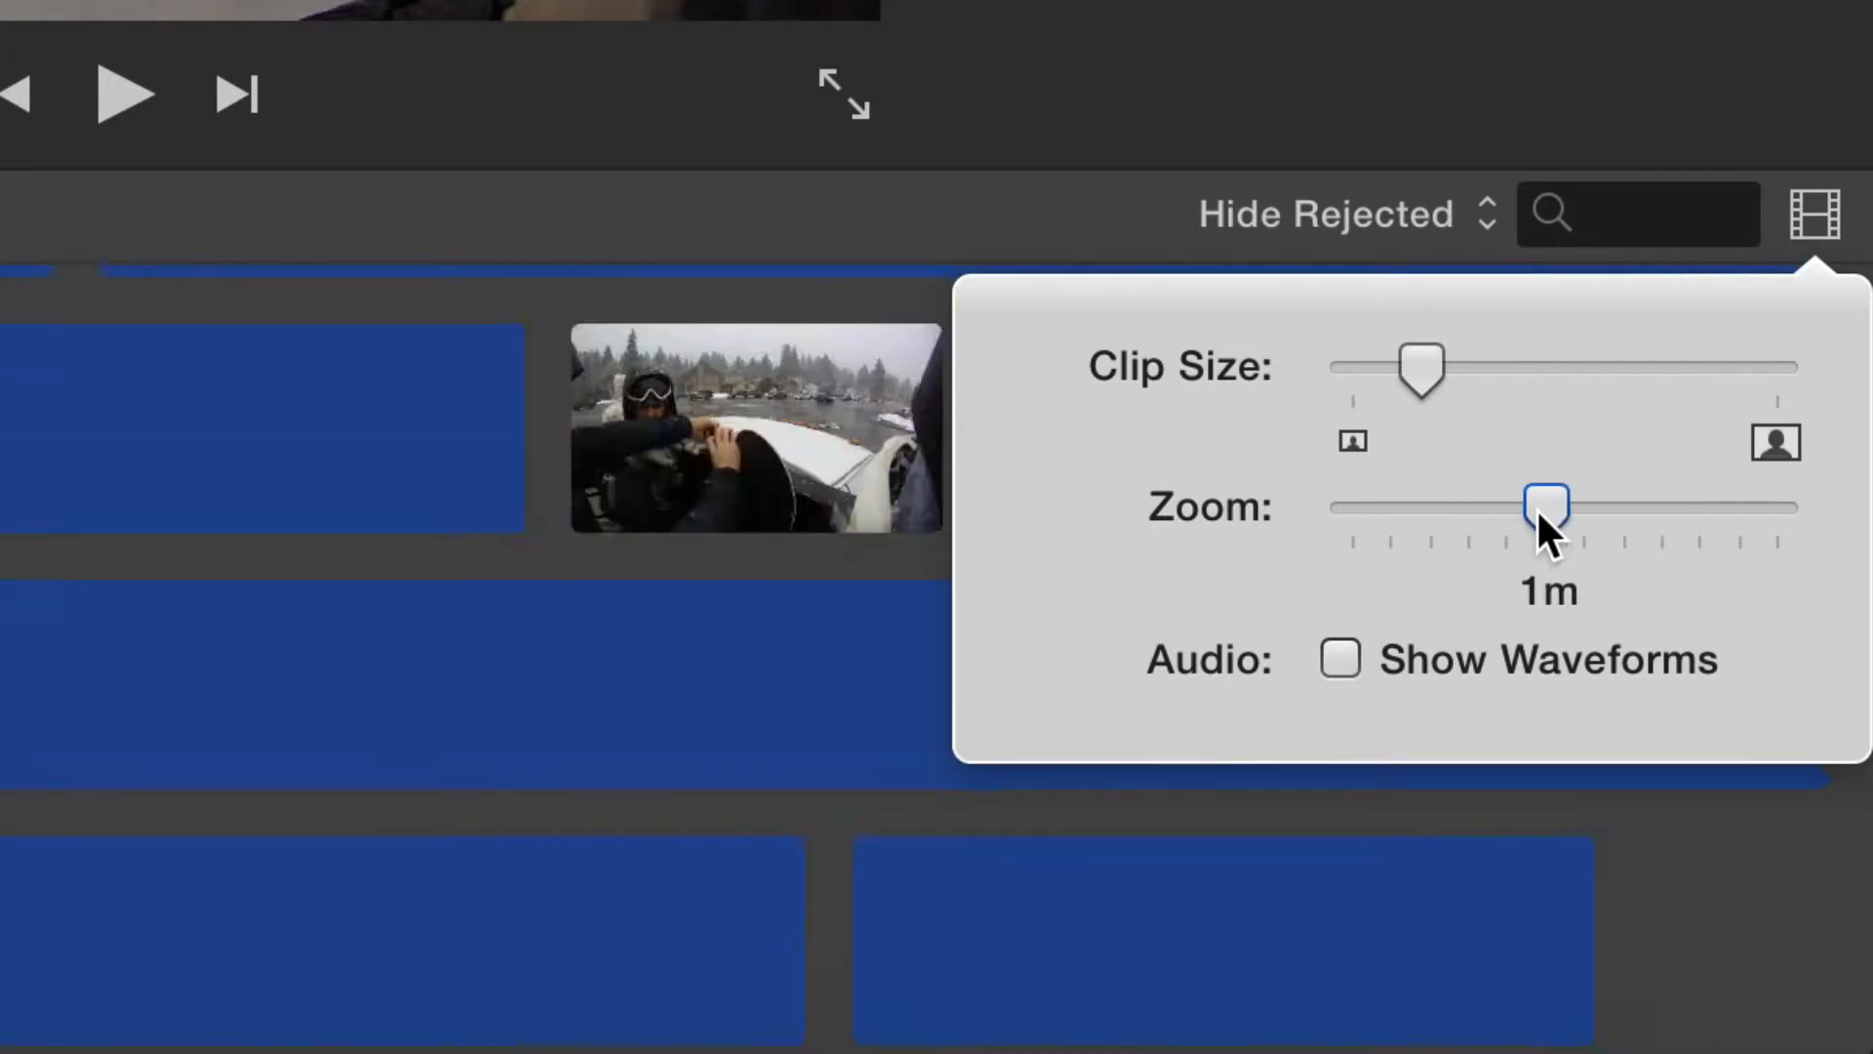
{"action": "left_click_drag", "start_coordinate": [1545, 506], "coordinate": [1627, 505]}
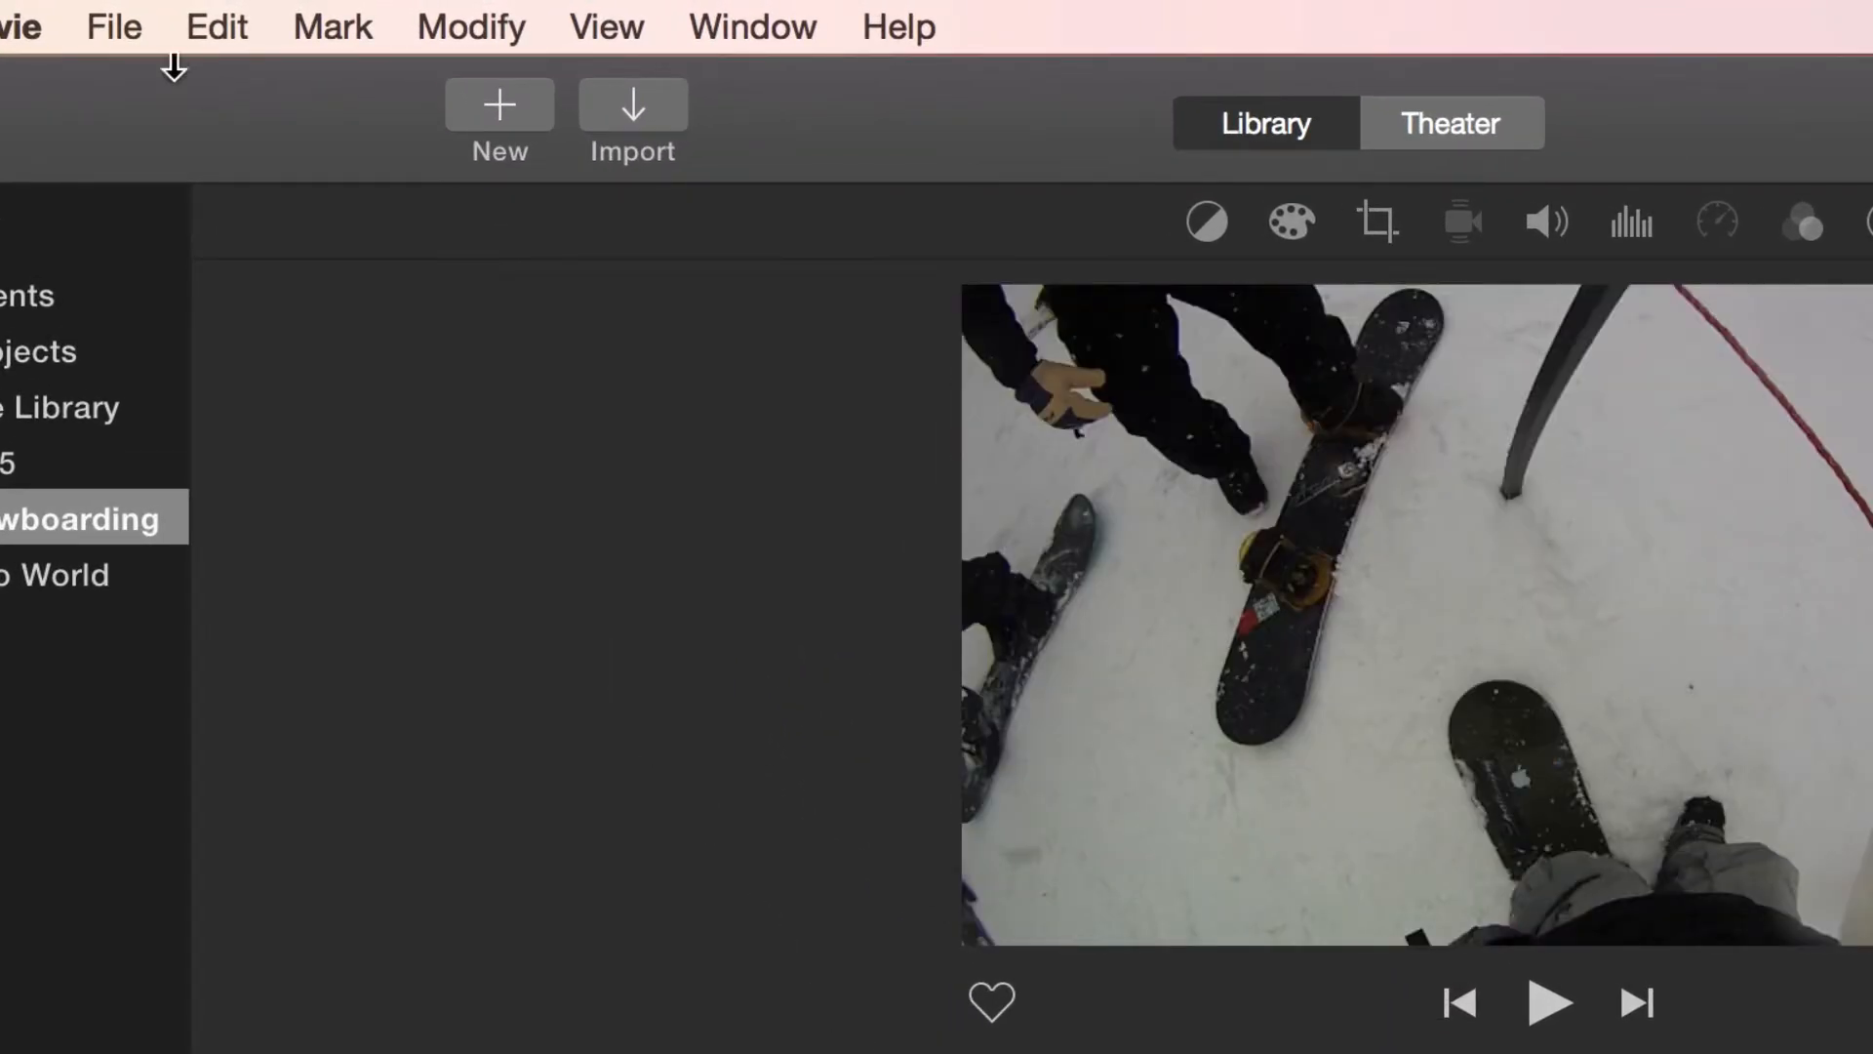
Step: Move the selected Snowboarding clip to the Trash and confirm the deletion
{"action": "left_click", "coordinate": [113, 25]}
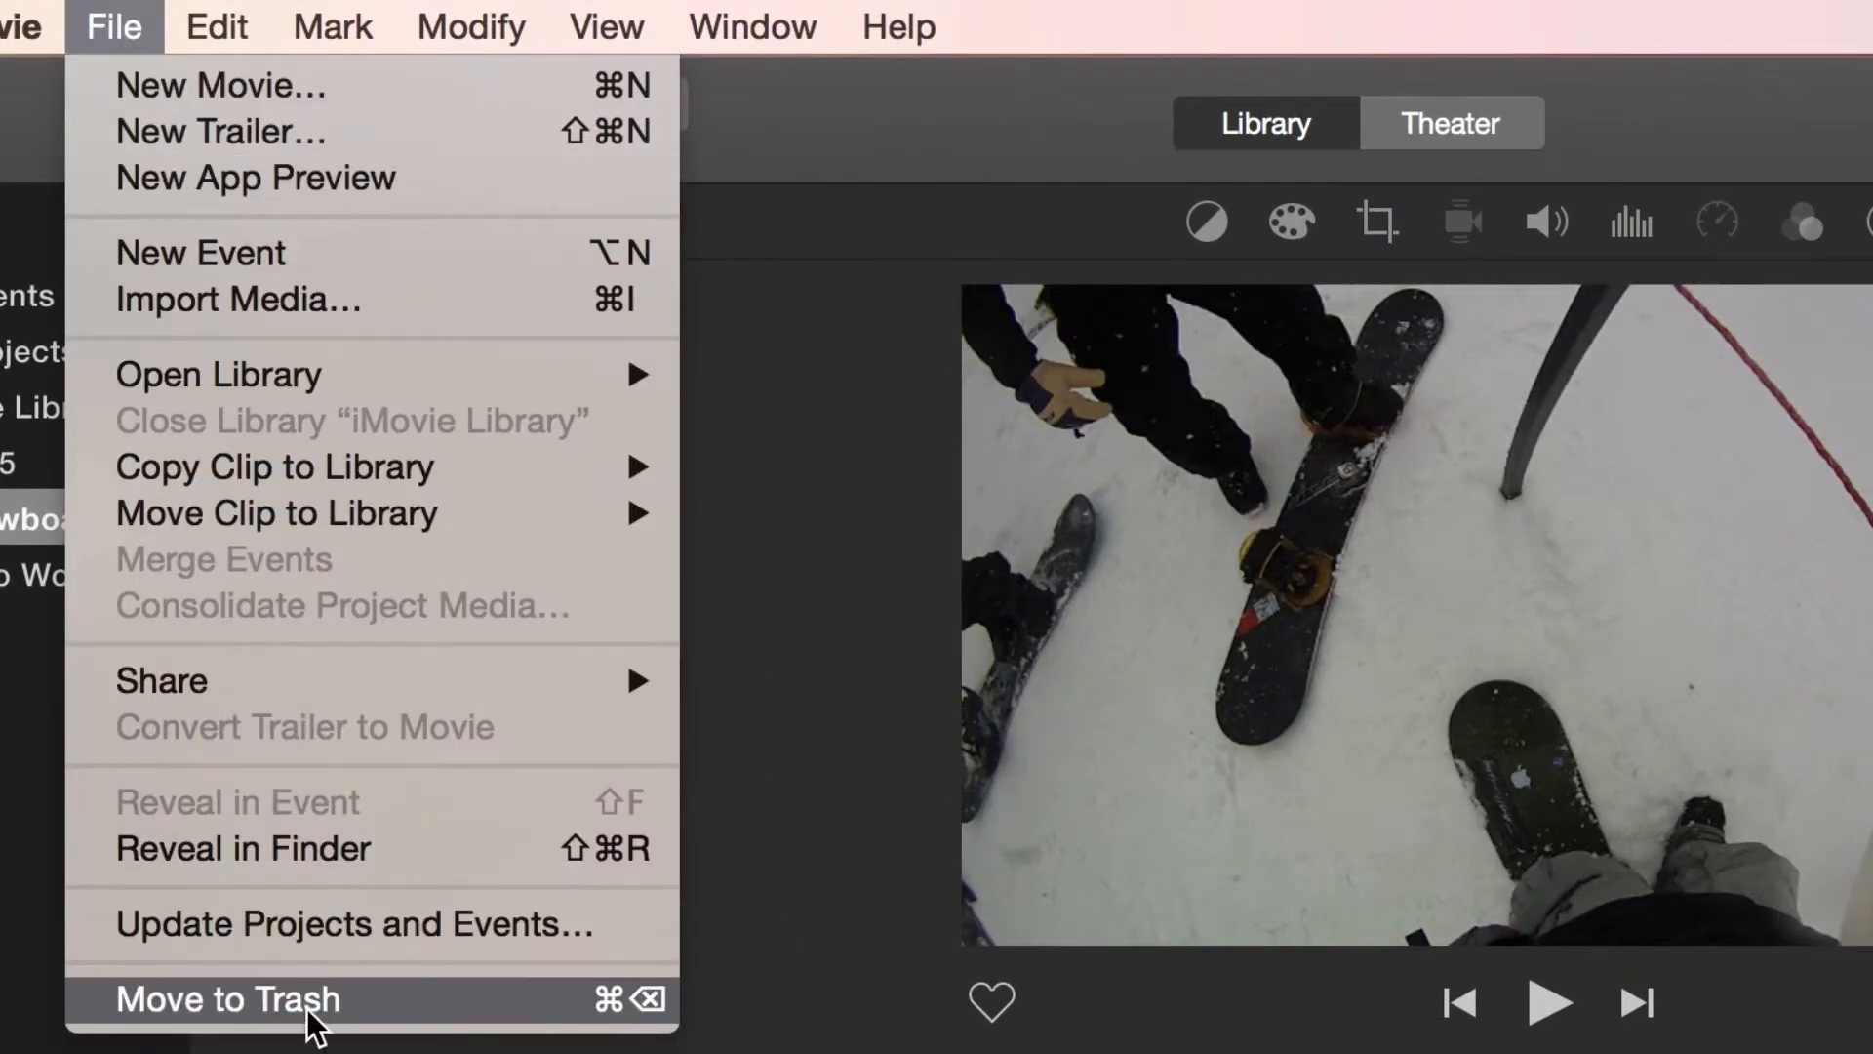
{"action": "left_click", "coordinate": [230, 999]}
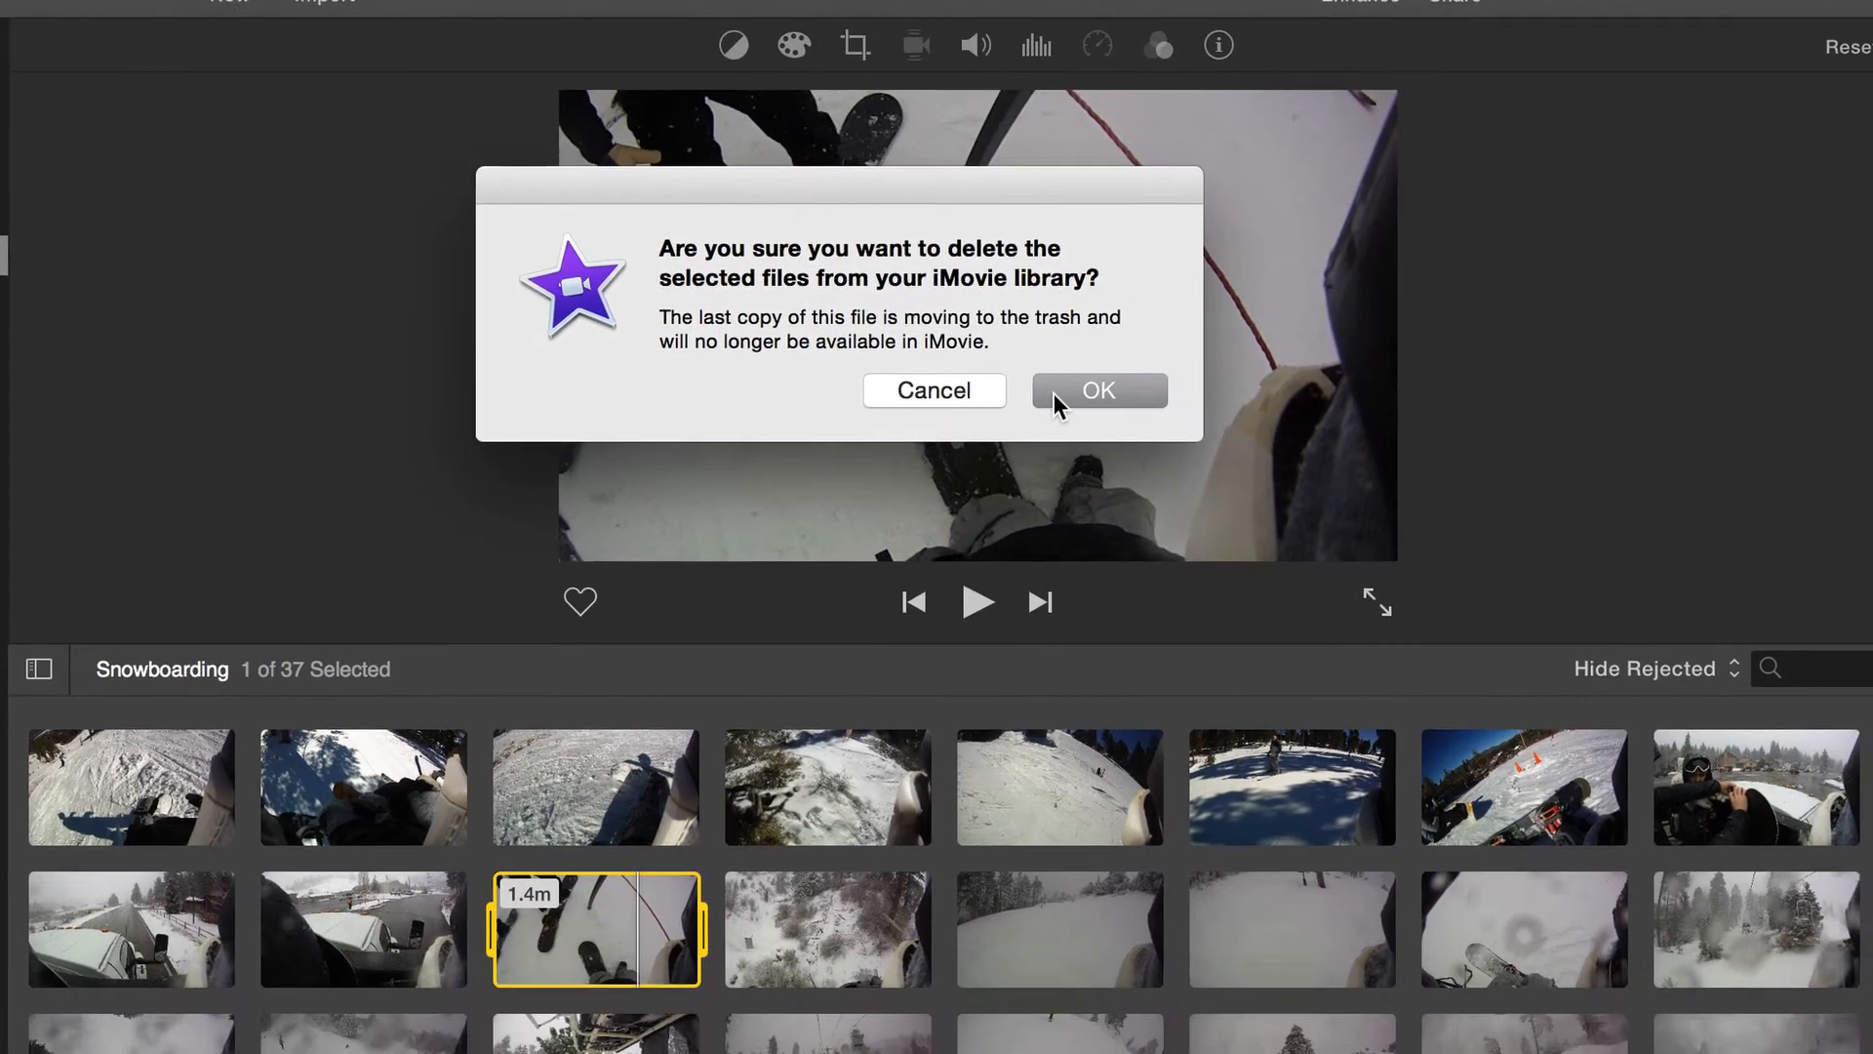
{"action": "left_click", "coordinate": [1096, 391]}
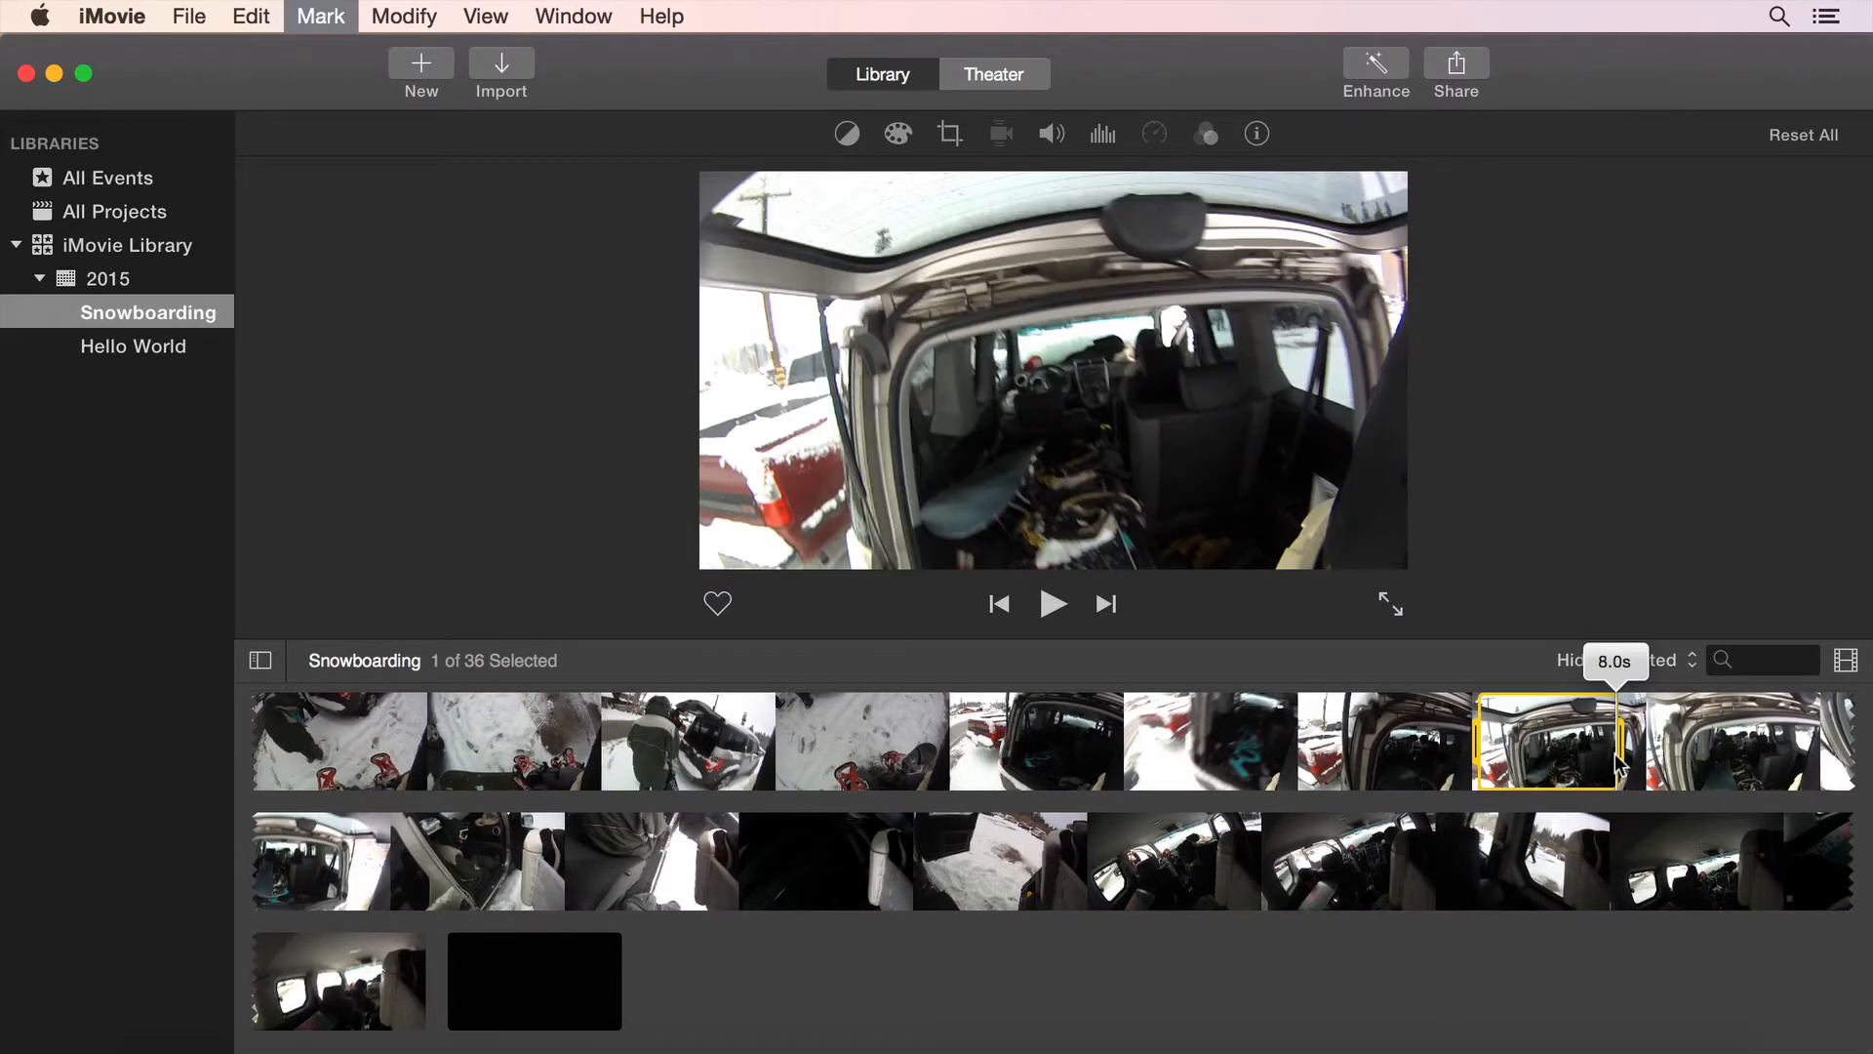
{"action": "mouse_move", "coordinate": [1632, 657]}
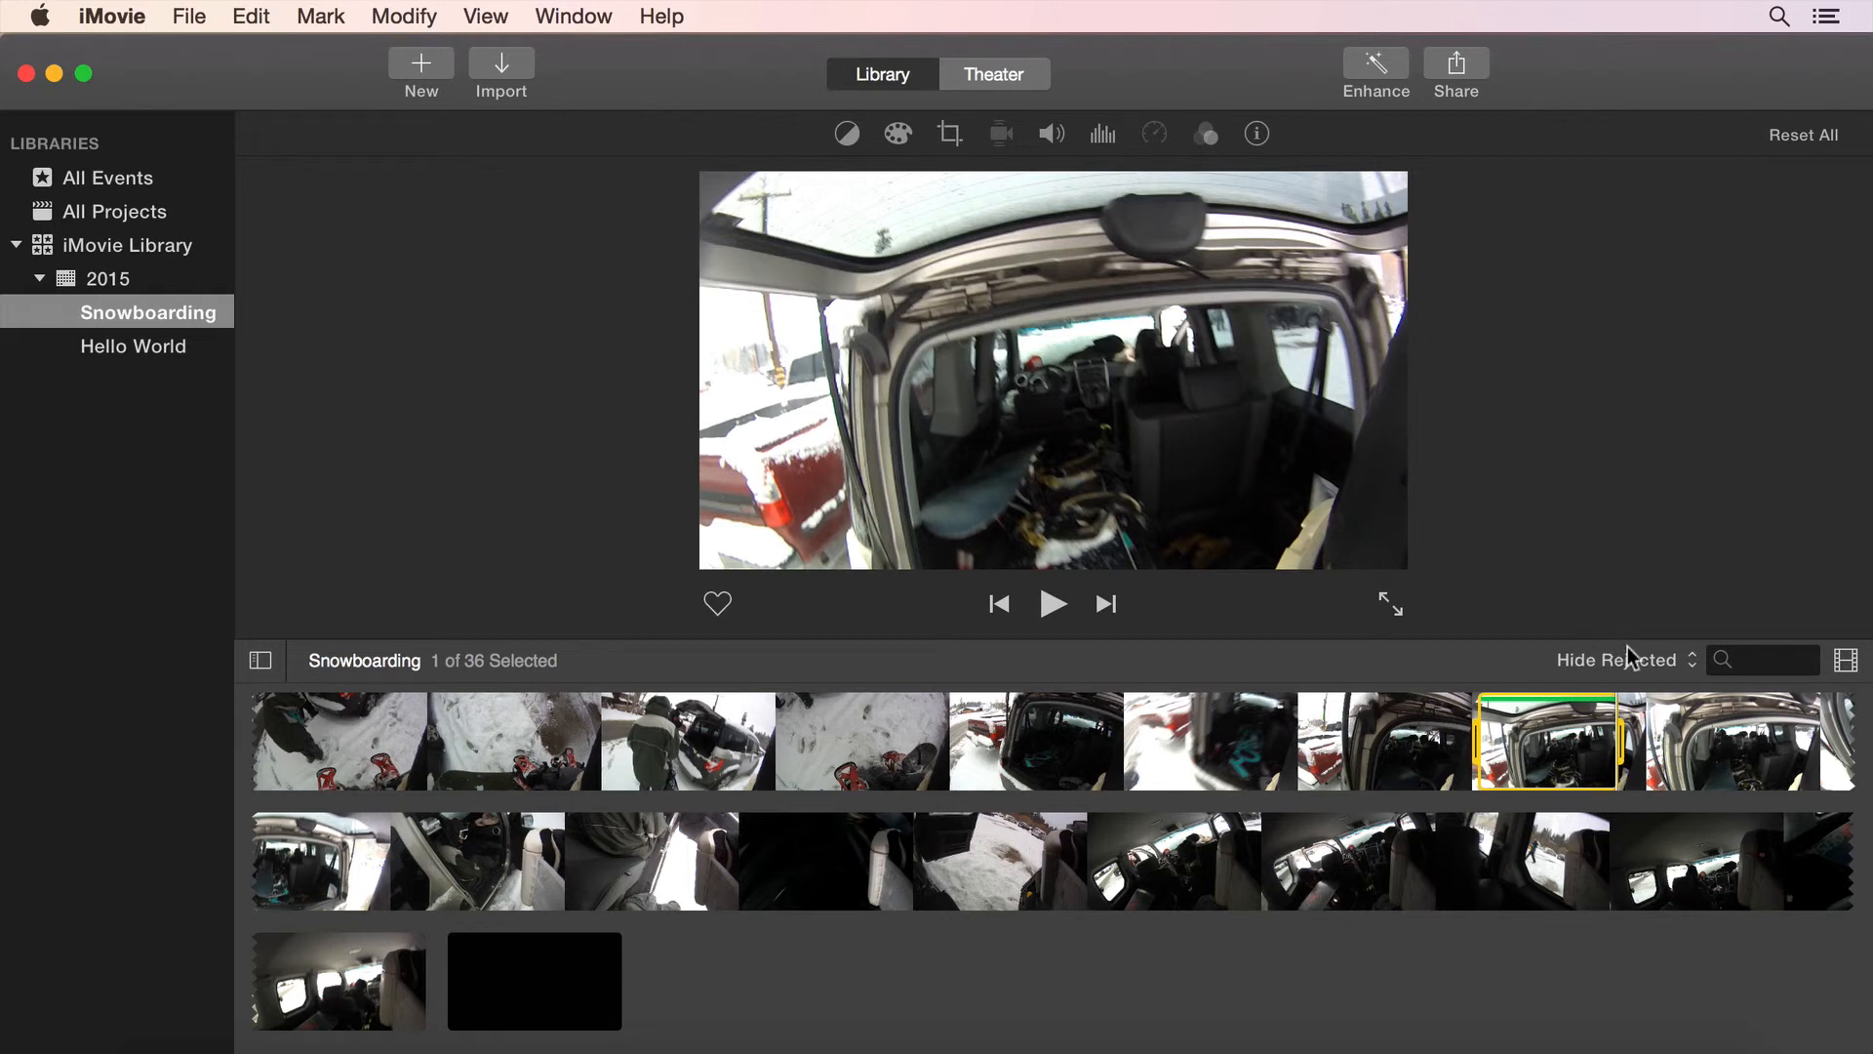
Step: Set the browser filter to Favorites so only favorite clips show
{"action": "left_click", "coordinate": [1621, 659]}
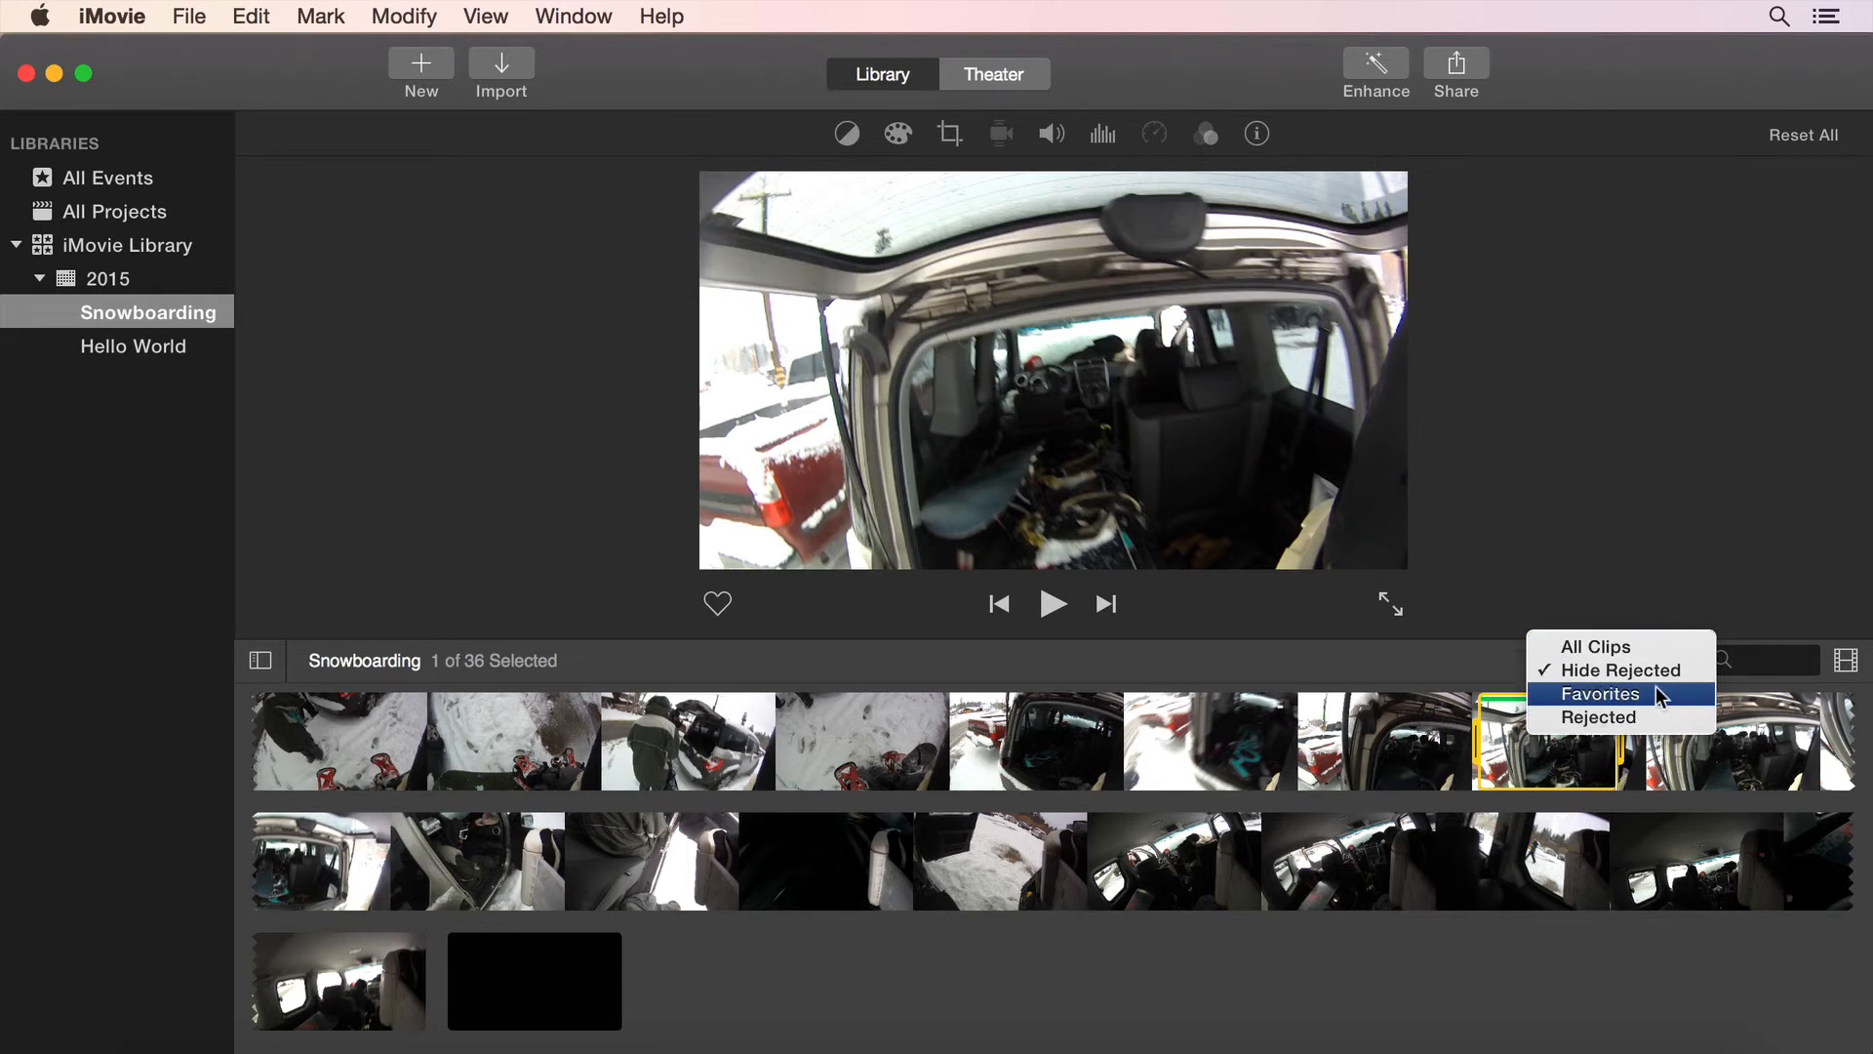
{"action": "left_click", "coordinate": [1600, 695]}
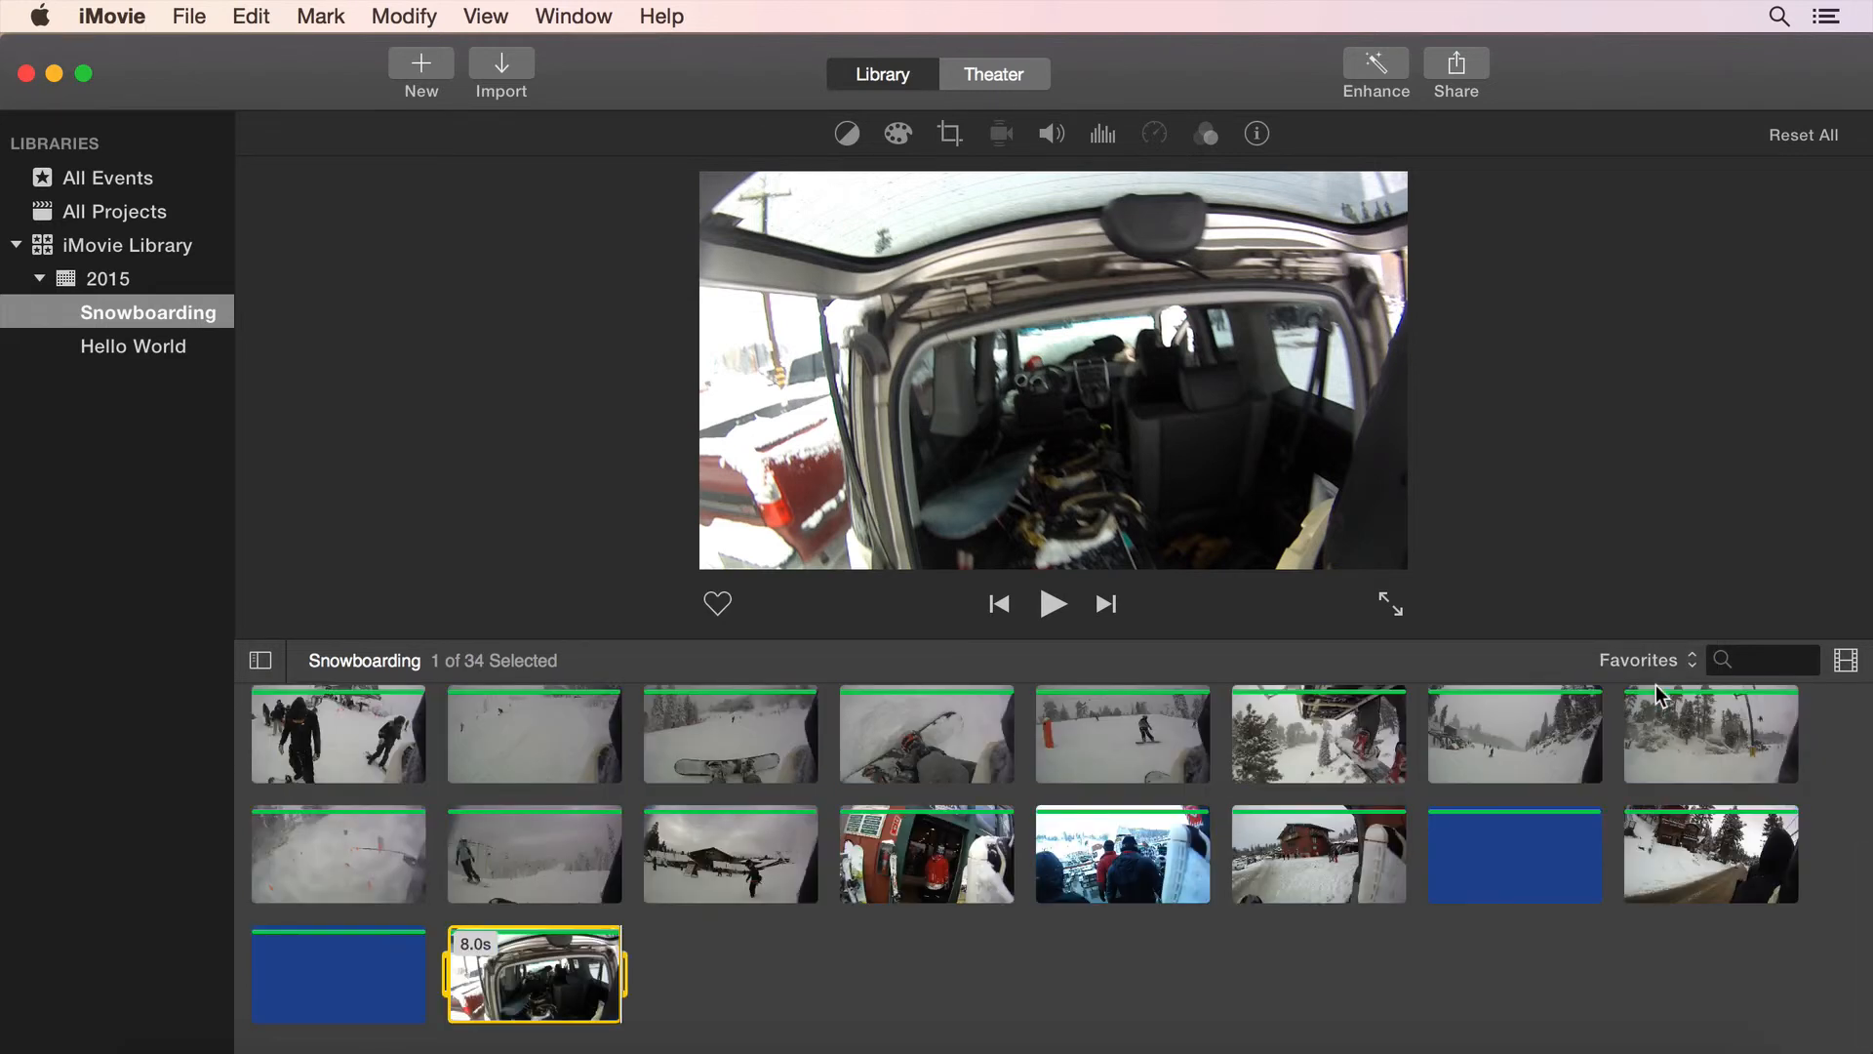